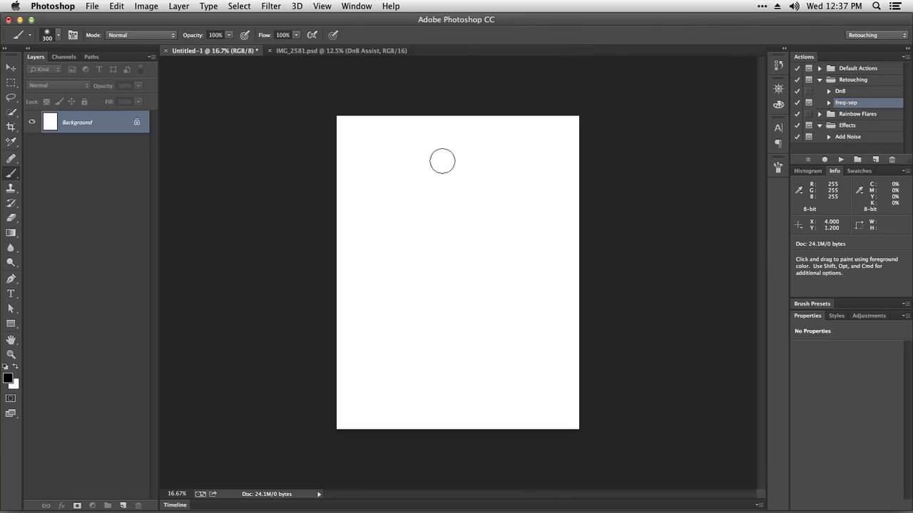
mouse_move(427, 149)
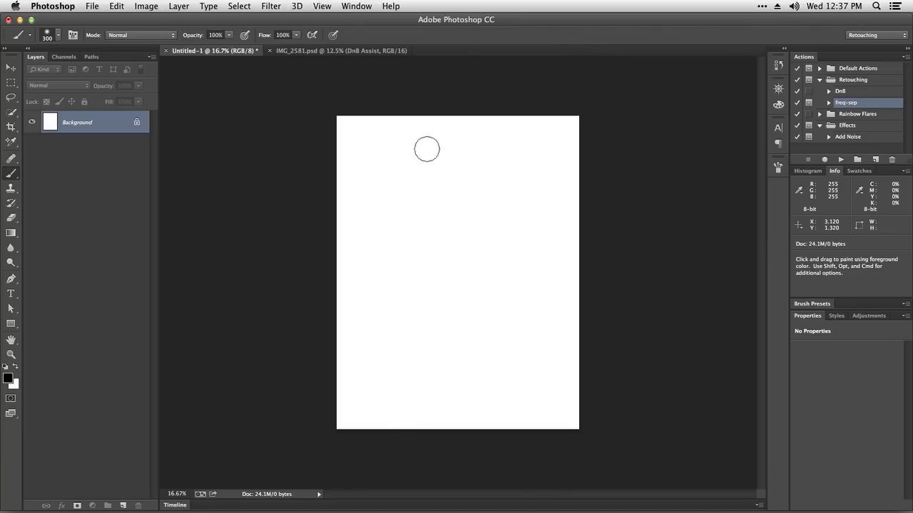
mouse_move(397, 205)
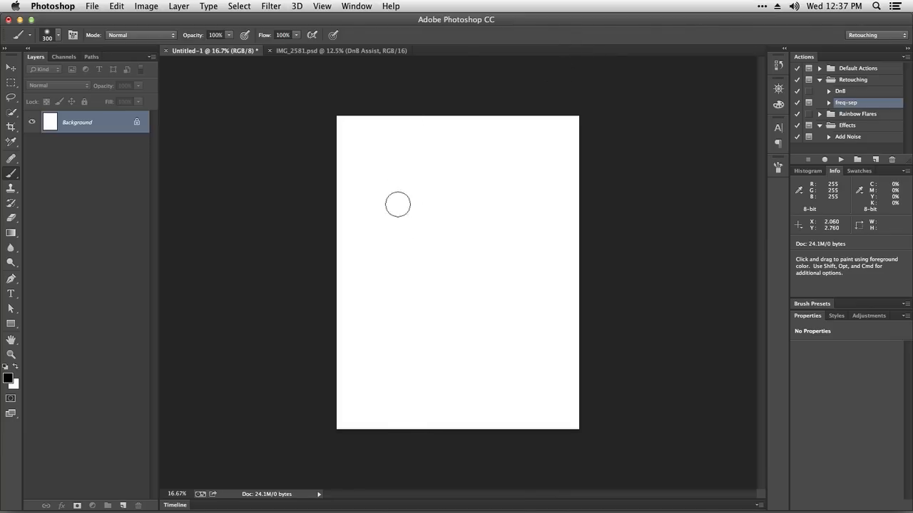
mouse_move(393, 186)
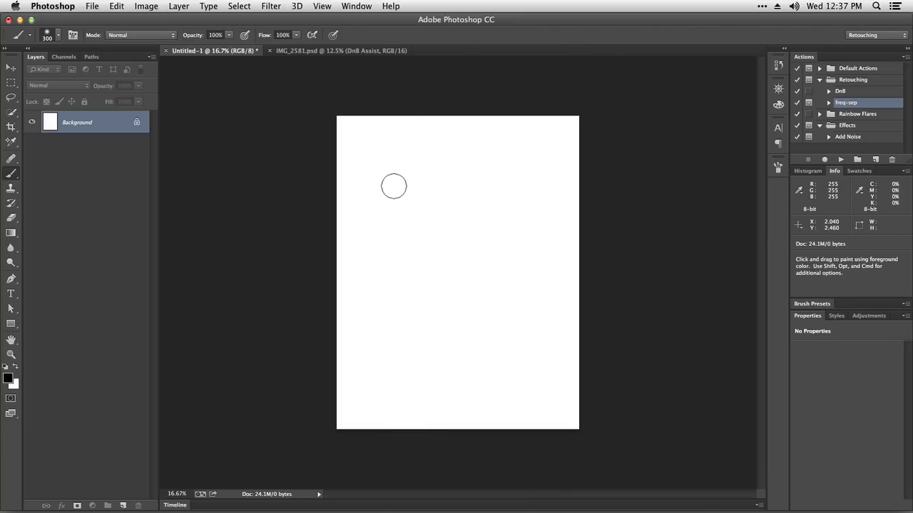
mouse_move(387, 181)
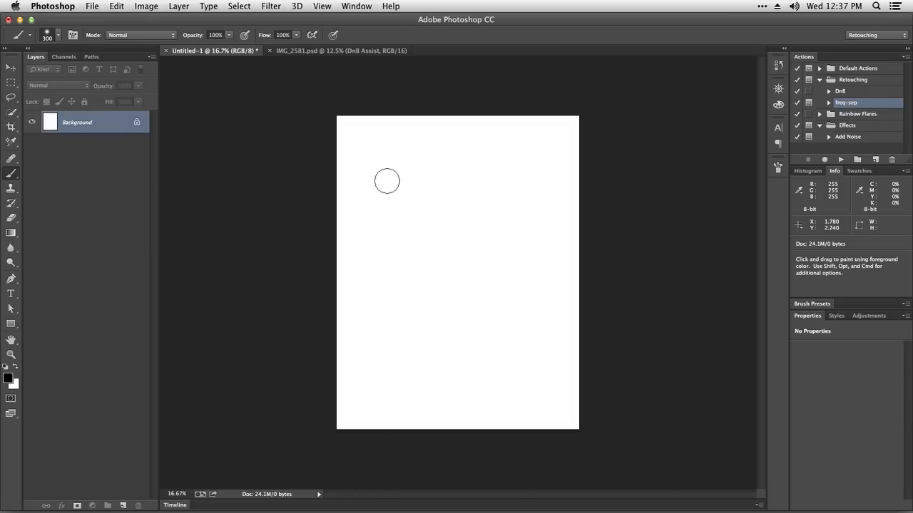
mouse_move(390, 176)
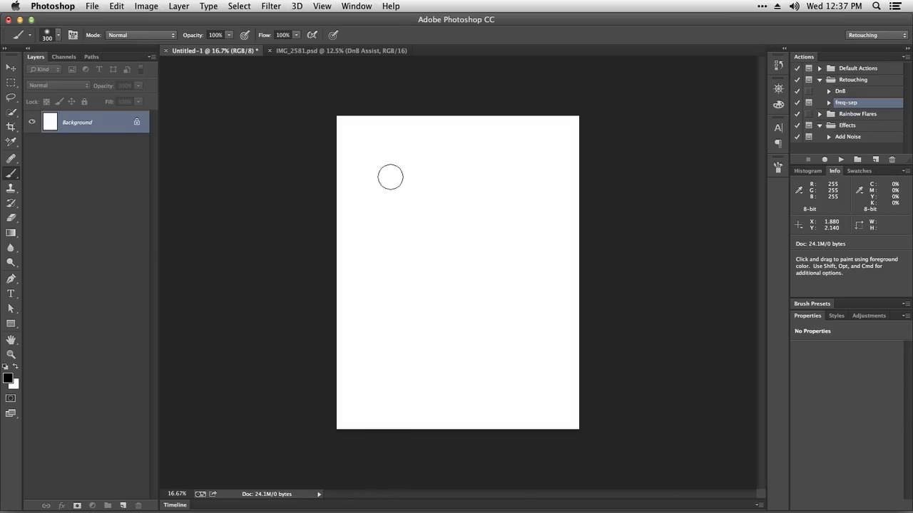
mouse_move(373, 196)
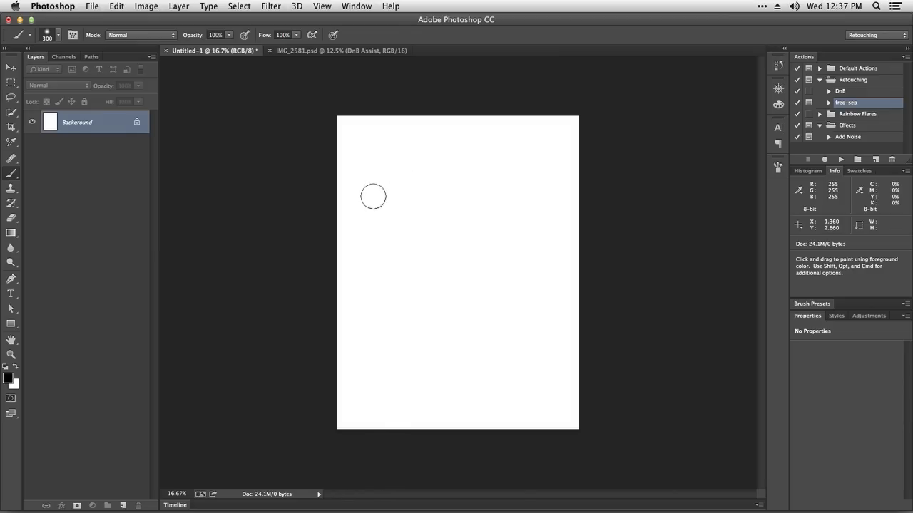
mouse_move(397, 175)
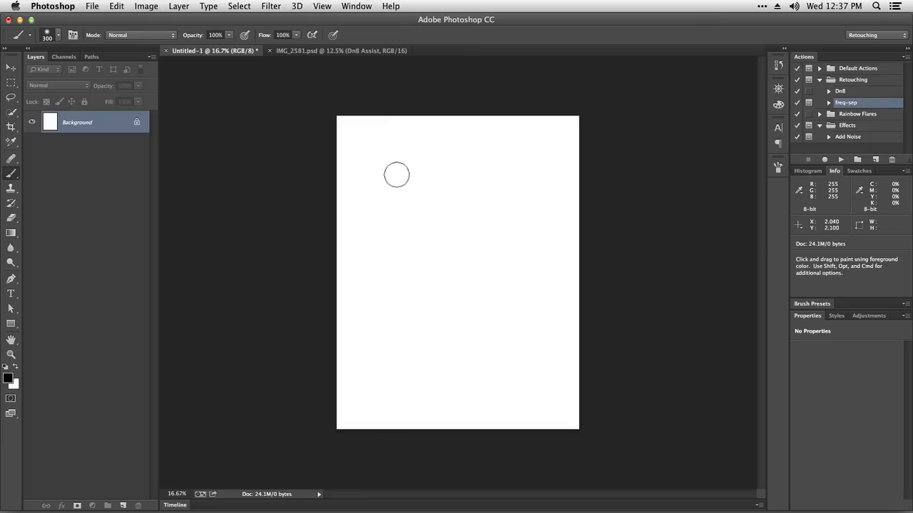
mouse_move(384, 191)
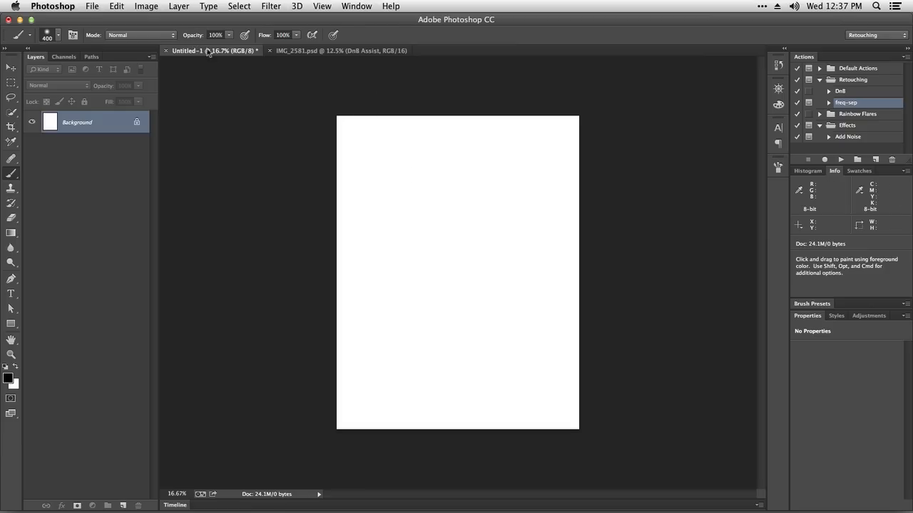
mouse_move(272, 44)
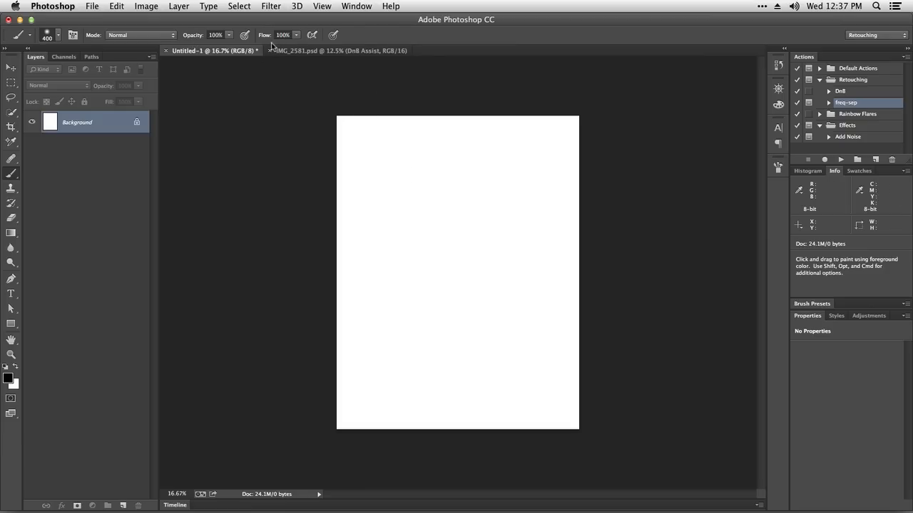
mouse_move(391, 181)
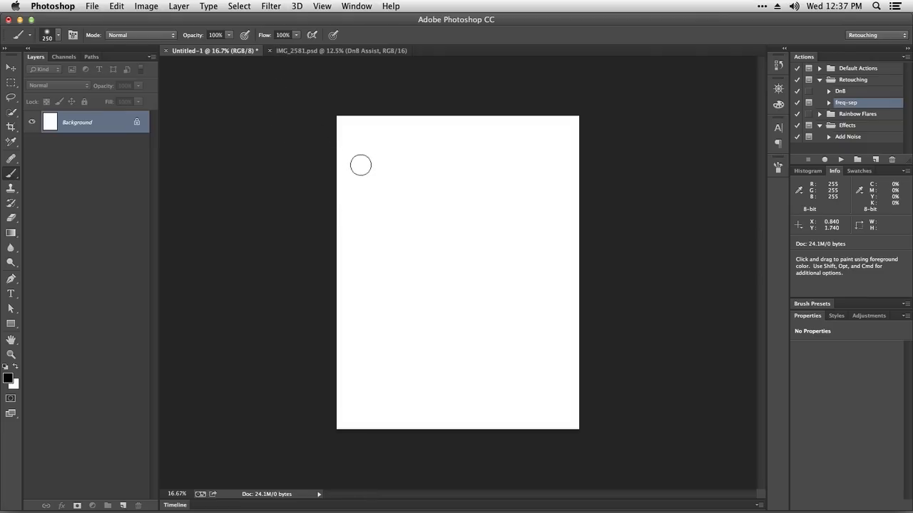
mouse_move(380, 164)
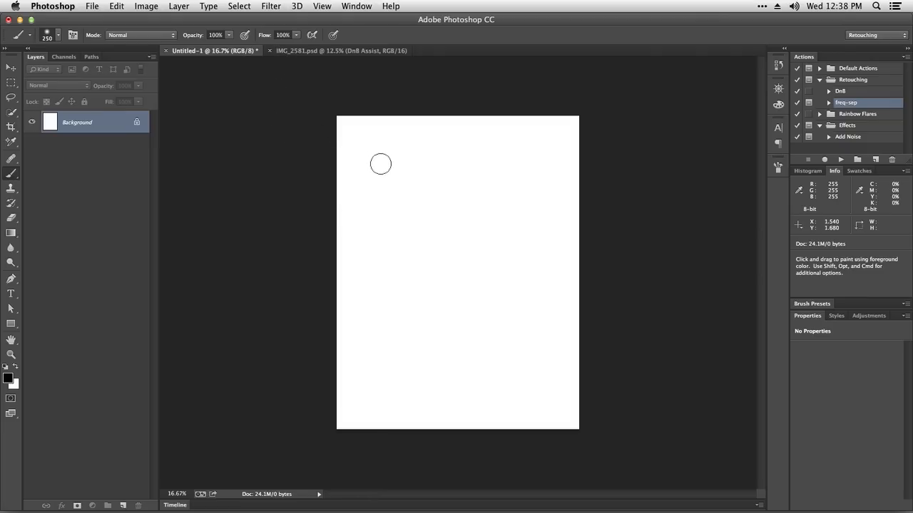
mouse_move(378, 158)
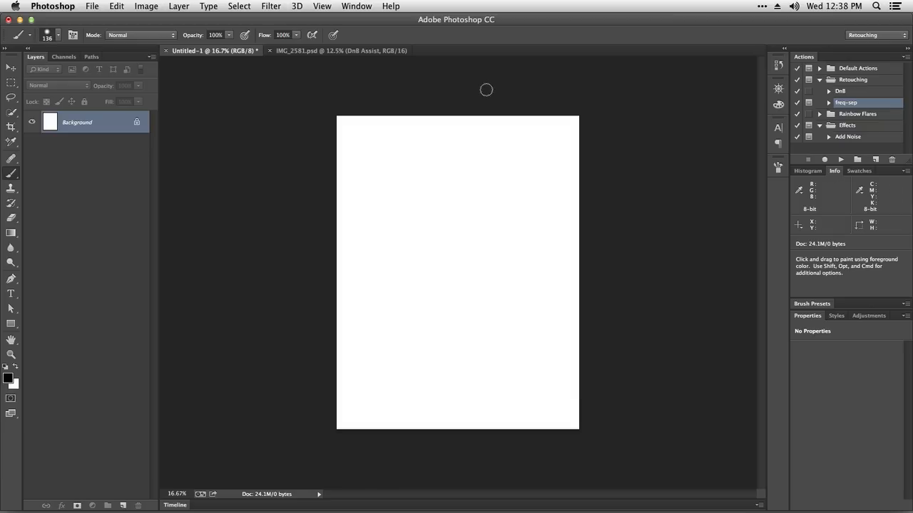
mouse_move(369, 154)
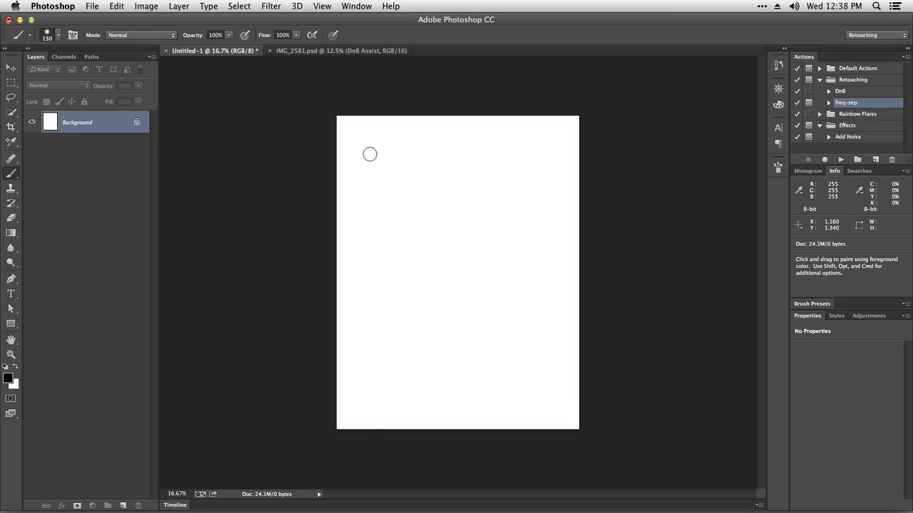
mouse_move(368, 156)
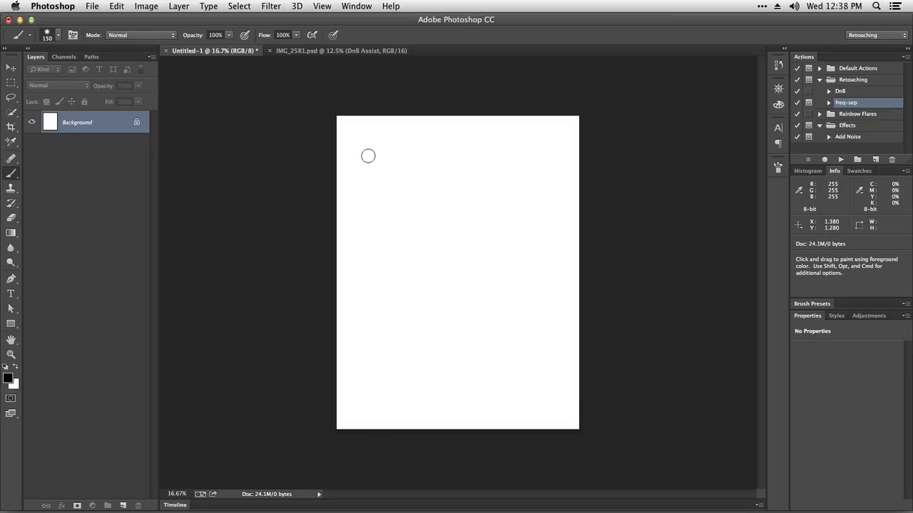
Paint a thick solid black horizontal stroke across the top of the canvas at full opacity and flow
left_click(355, 150)
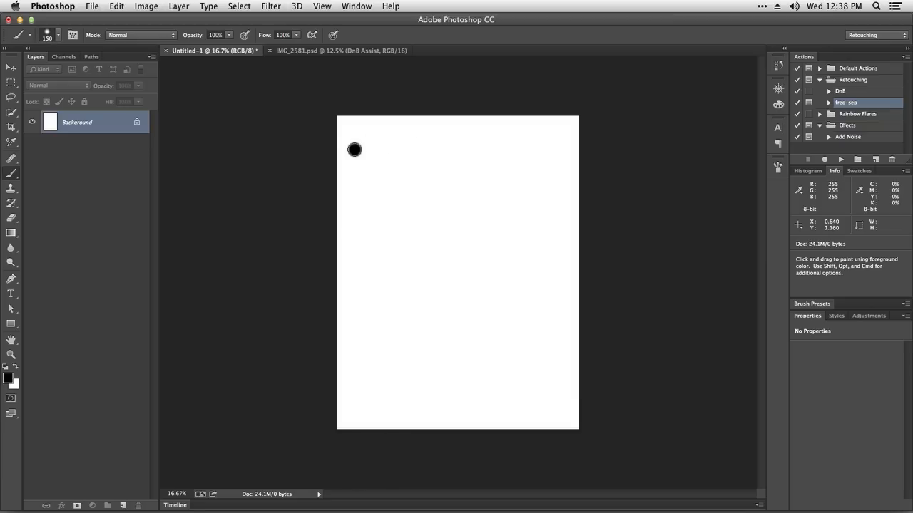
left_click_drag(355, 149, 558, 149)
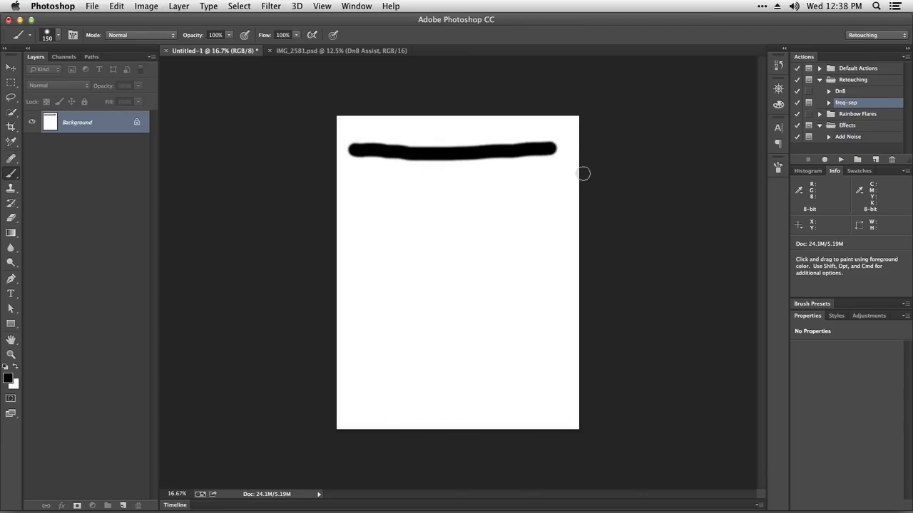
mouse_move(376, 187)
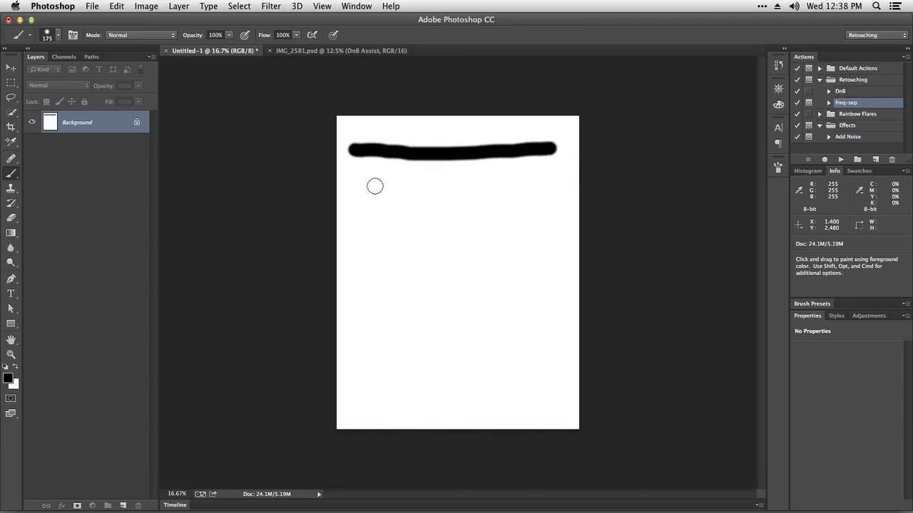
Drop opacity to 10% and layer overlapping grey passes under the black stroke, darkest in the middle
triple_click(214, 35)
type("10")
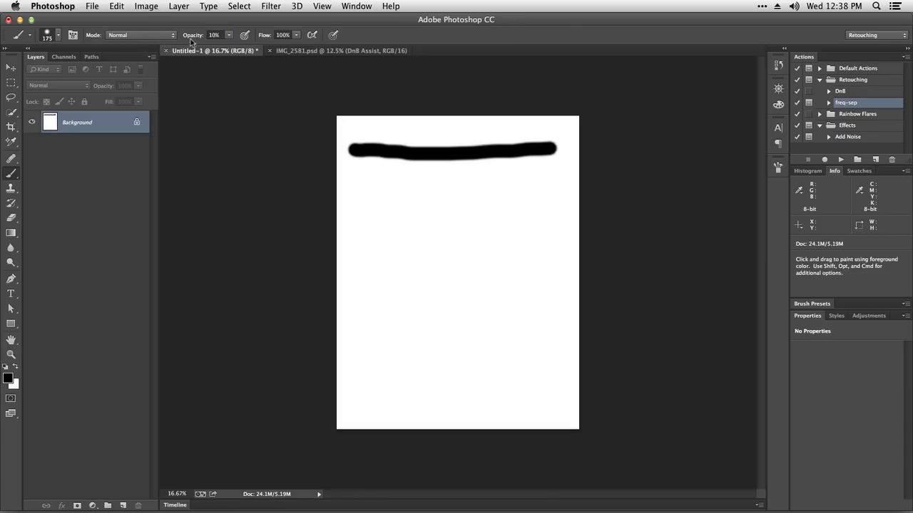
mouse_move(364, 186)
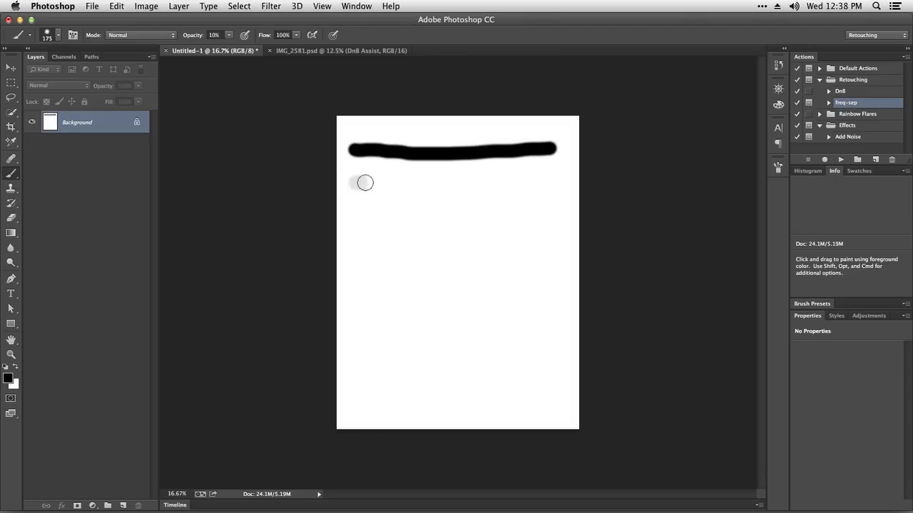
left_click_drag(364, 183, 559, 183)
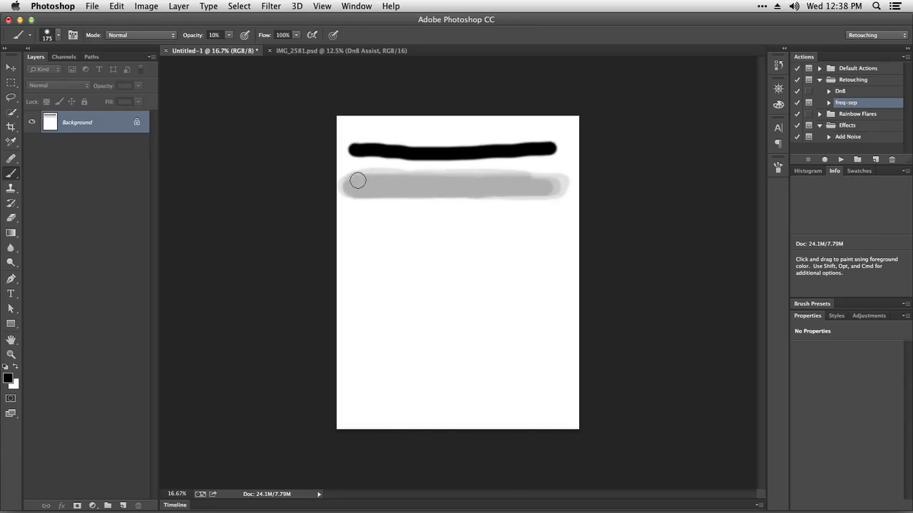
left_click_drag(358, 180, 549, 186)
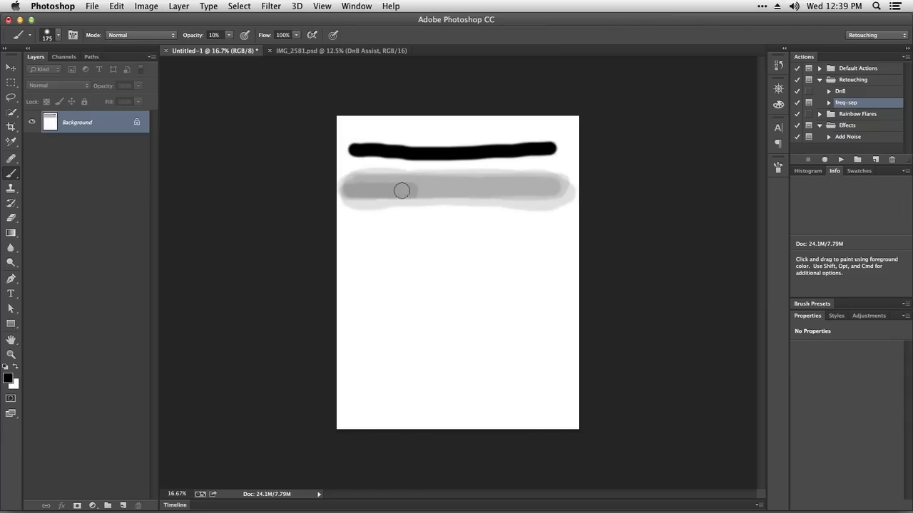
left_click_drag(402, 191, 502, 191)
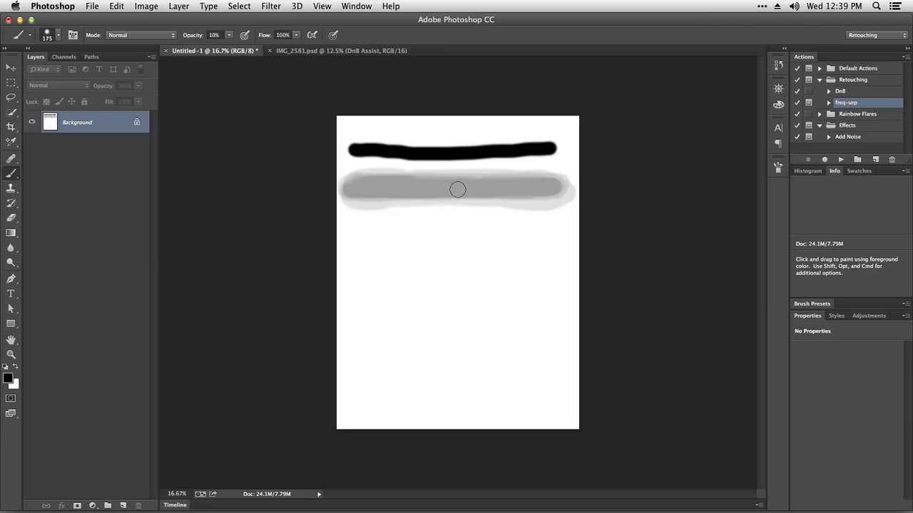
mouse_move(556, 215)
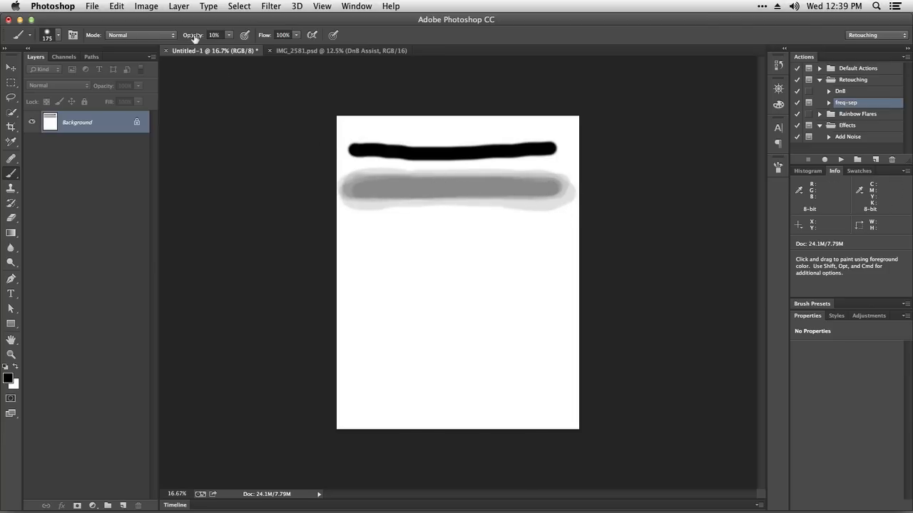
At 100% opacity and 1% flow, build up a soft dark grey band below the grey one in two passes
left_click(214, 35)
type("100")
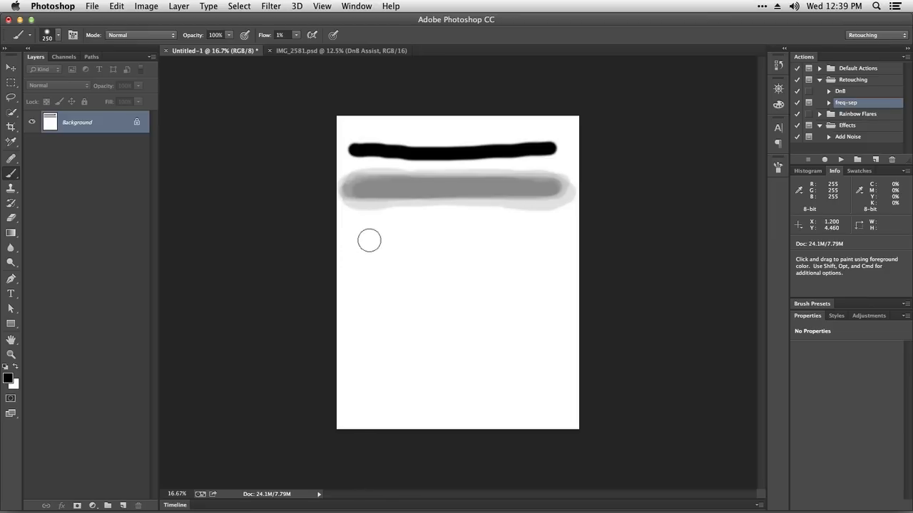
mouse_move(356, 238)
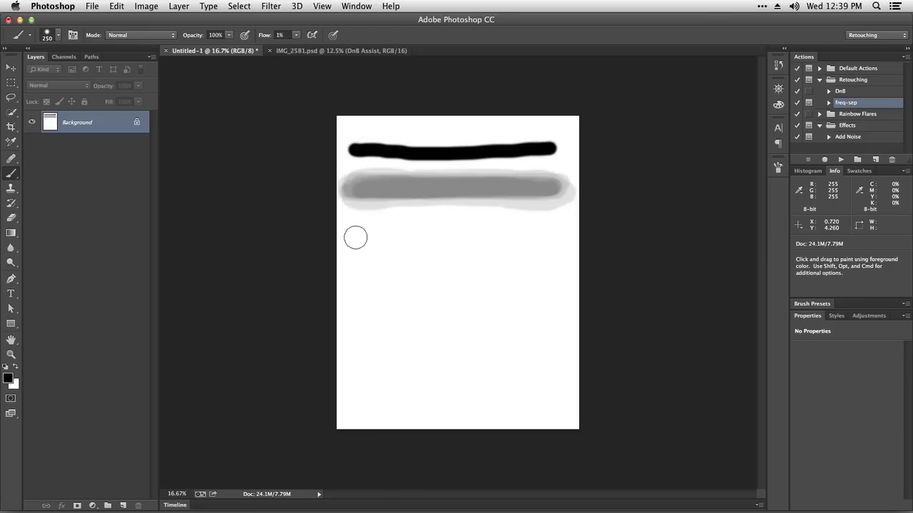
left_click_drag(355, 237, 525, 232)
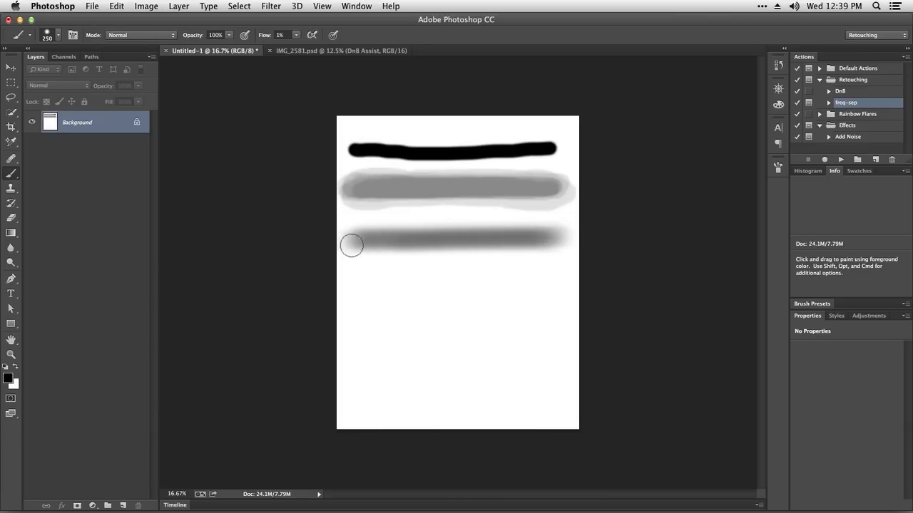
left_click_drag(352, 245, 538, 241)
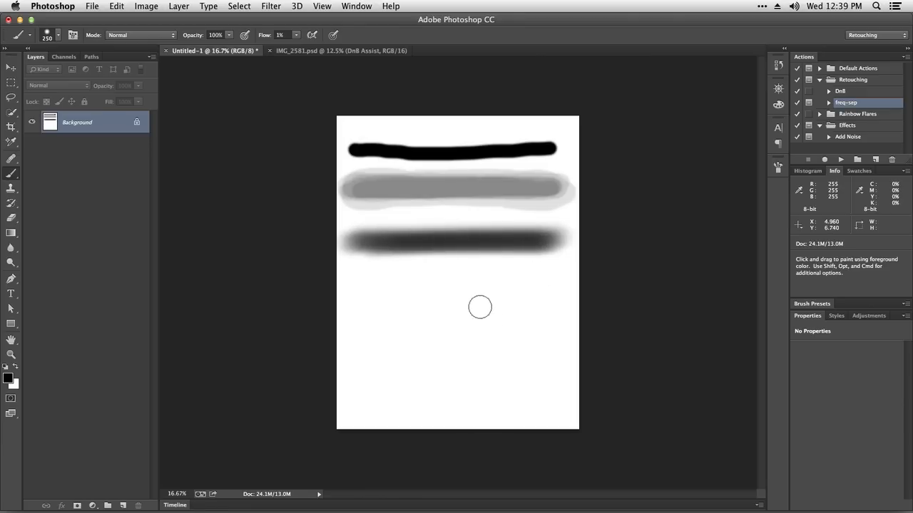
mouse_move(524, 259)
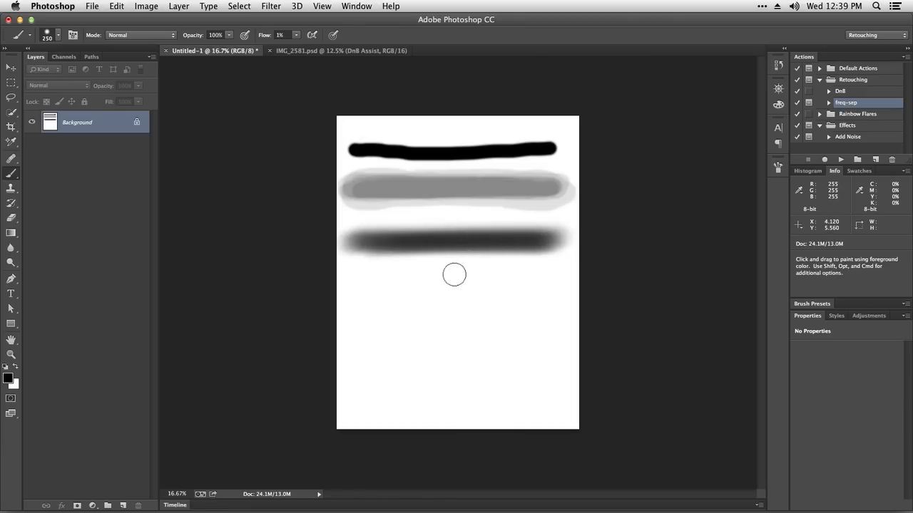
mouse_move(497, 279)
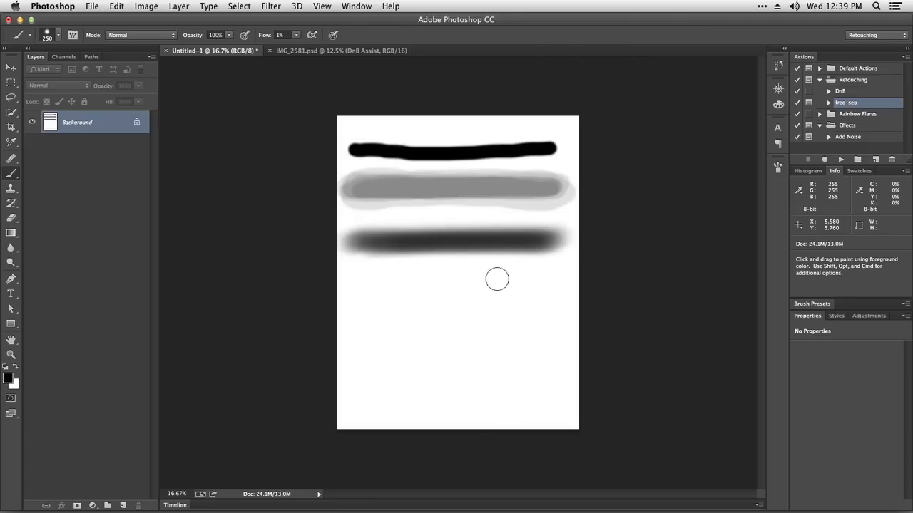
mouse_move(453, 188)
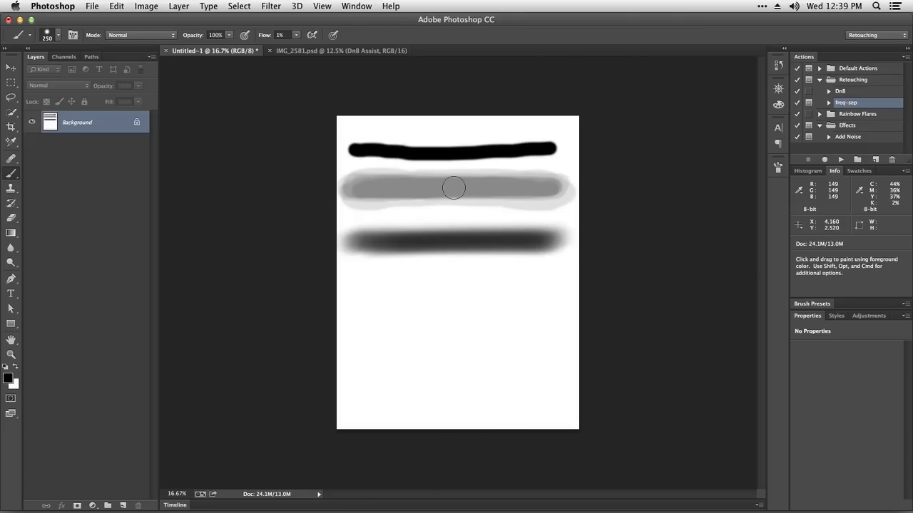
mouse_move(542, 190)
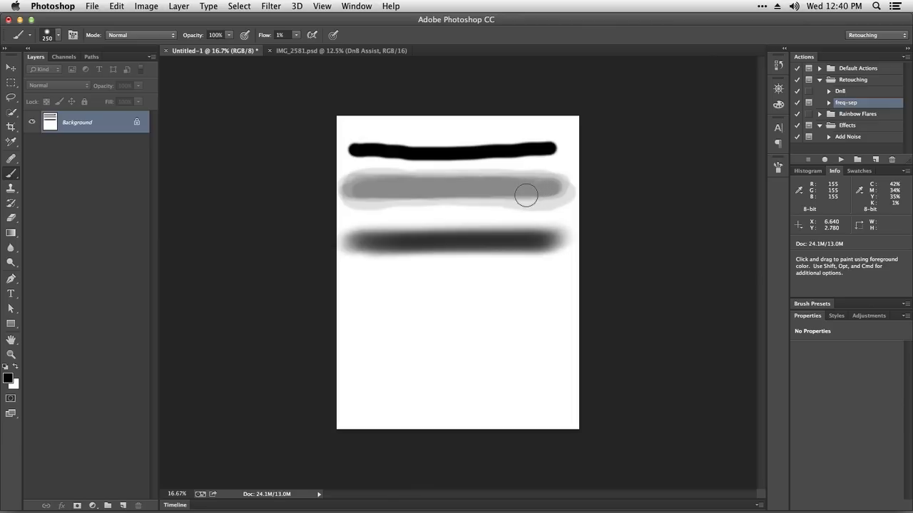
mouse_move(478, 256)
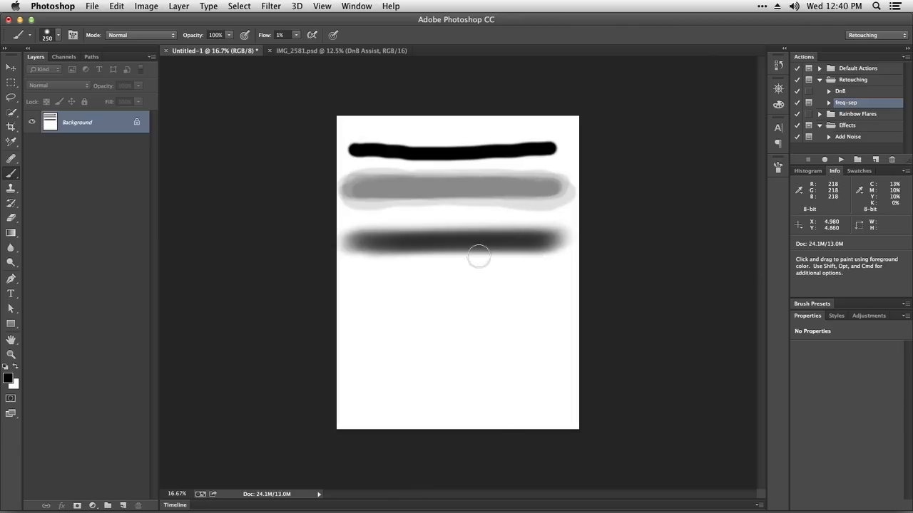
mouse_move(263, 41)
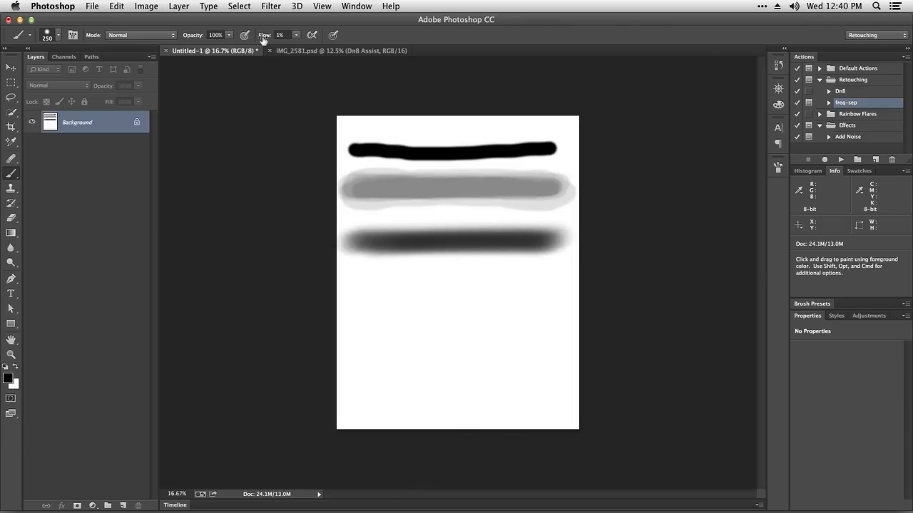
mouse_move(194, 45)
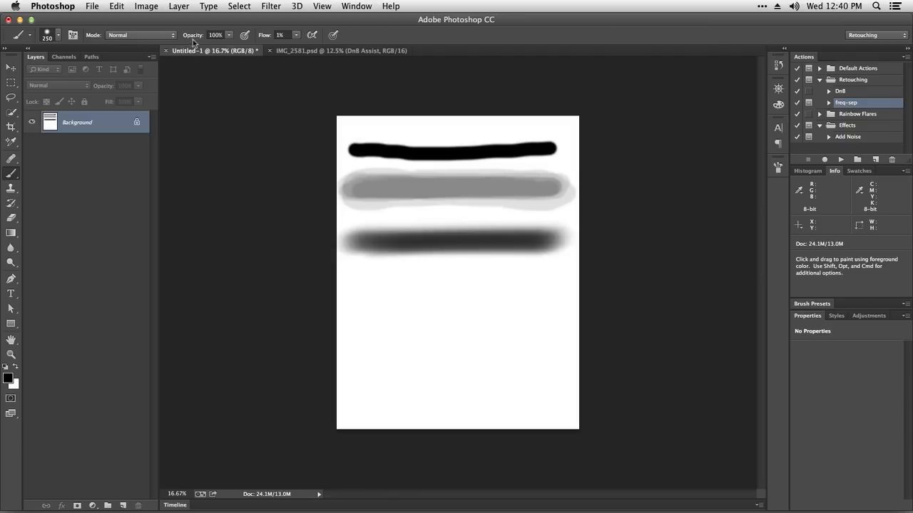
mouse_move(263, 42)
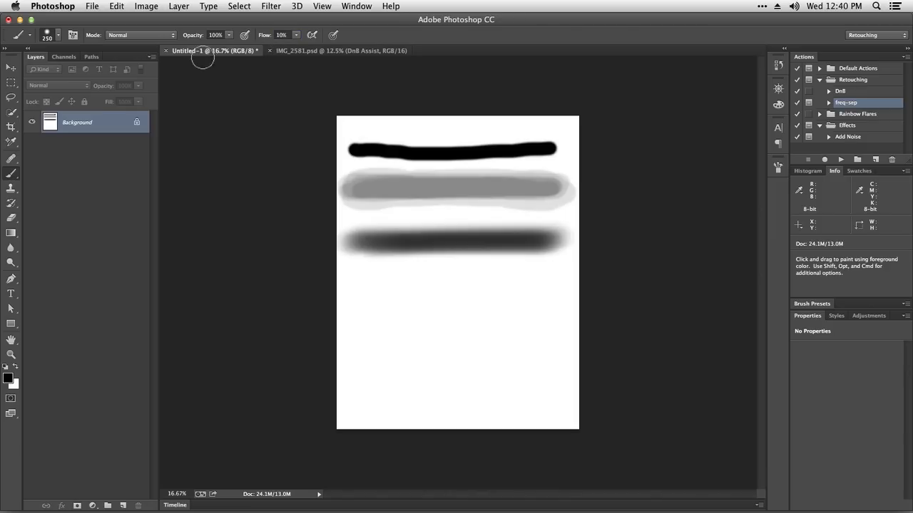
Replace the opacity value with 30% so the brush paints at 30% opacity and 10% flow
triple_click(215, 34)
type("30")
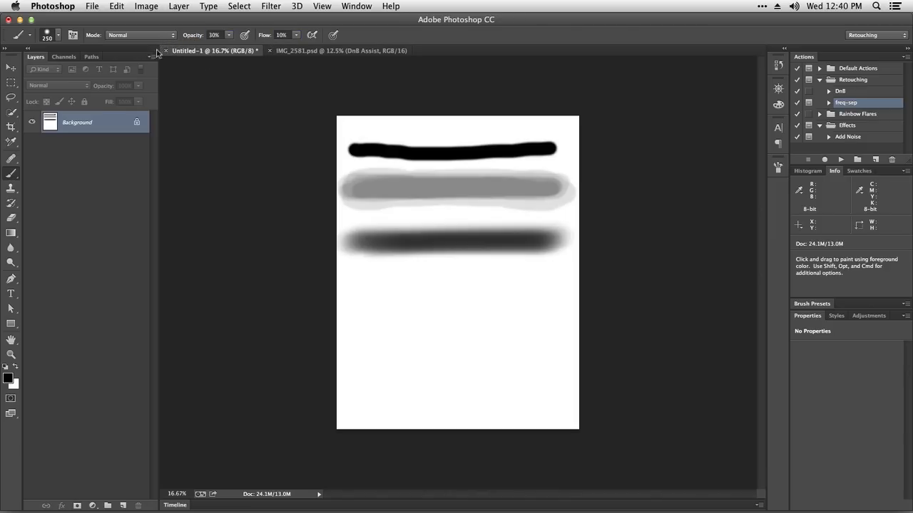
mouse_move(375, 276)
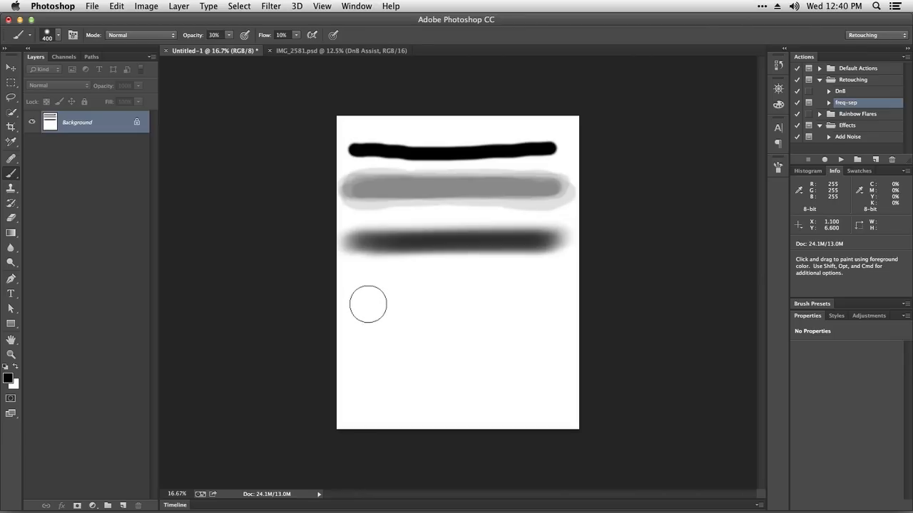
mouse_move(368, 297)
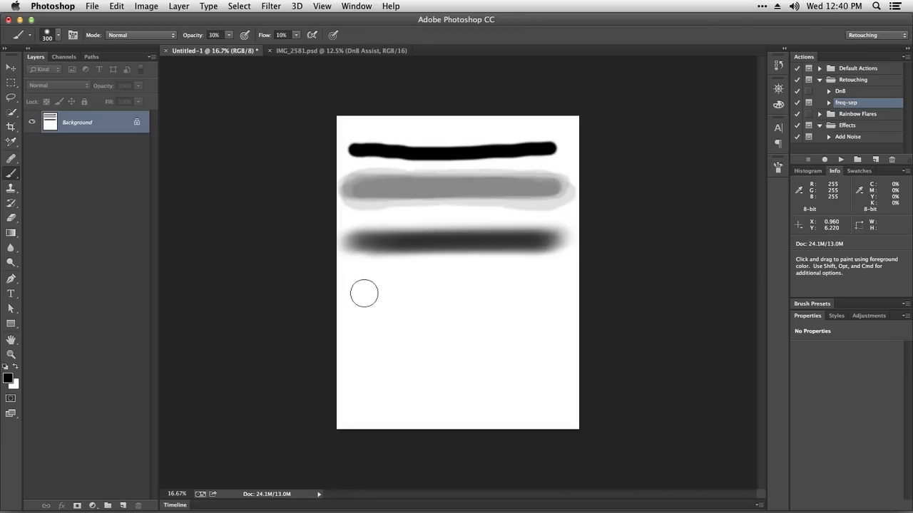
Paint a light grey 300 px stroke back and forth across the canvas below the dark band
left_click_drag(364, 293, 478, 288)
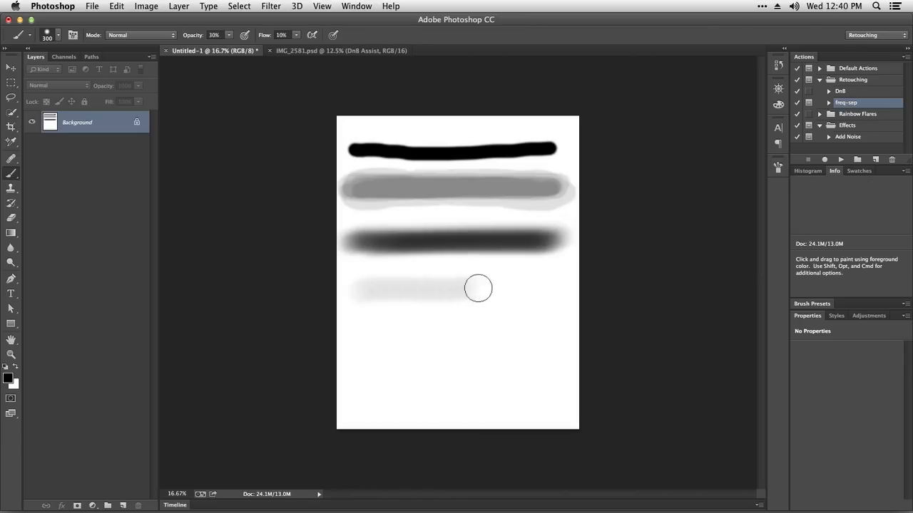
left_click_drag(478, 288, 383, 295)
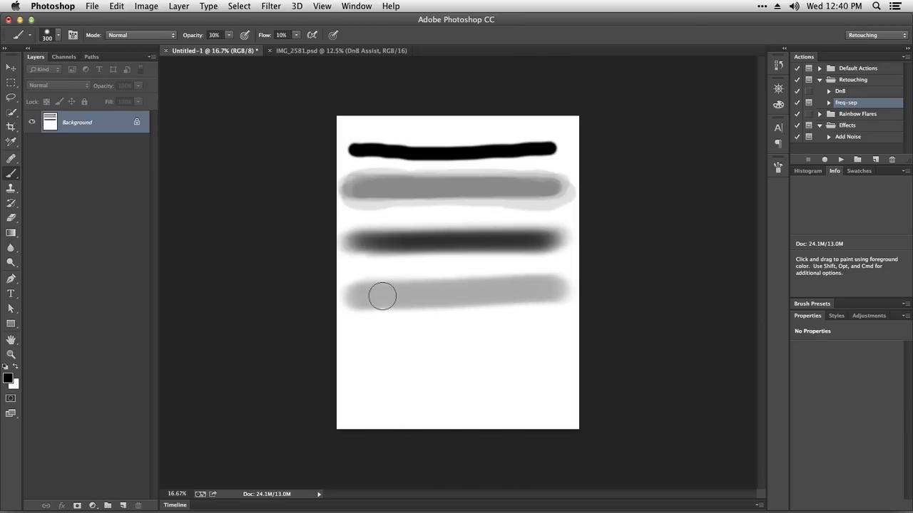
mouse_move(500, 290)
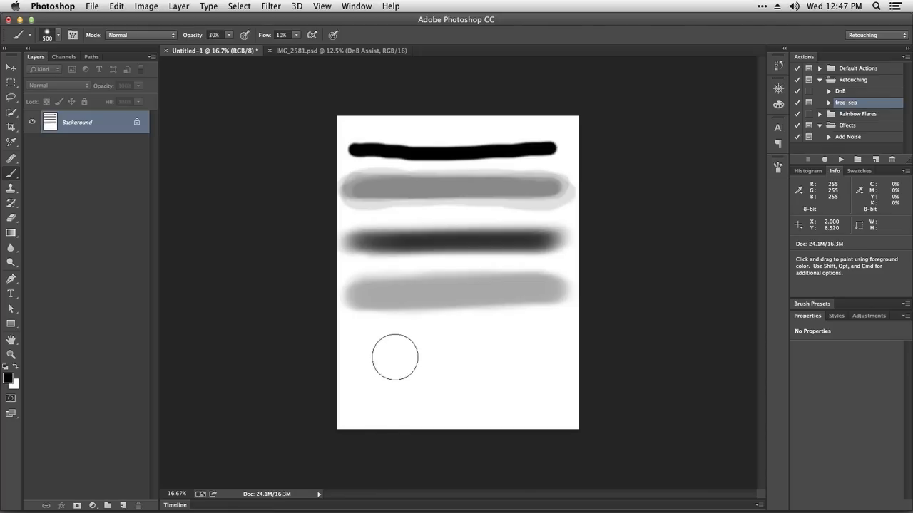
mouse_move(395, 362)
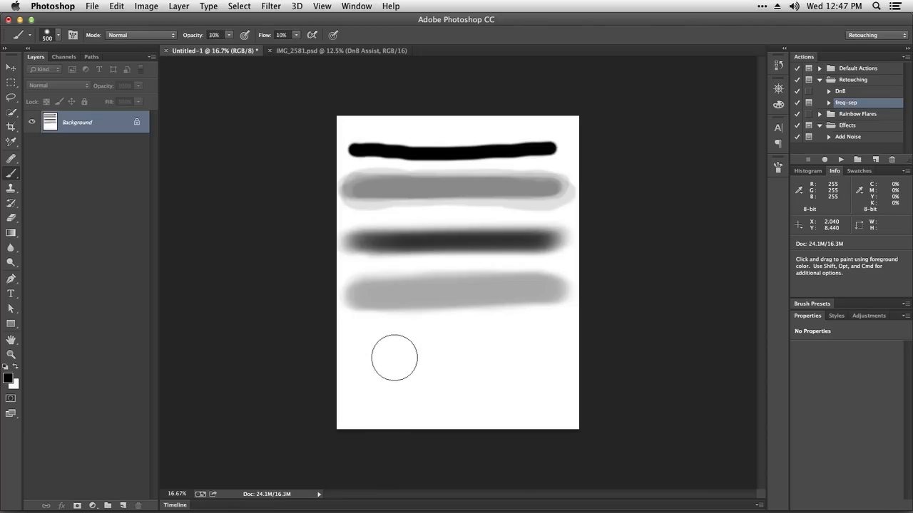
Raise opacity to 100% and dab twice at lower left to build a soft 500 px black dot
triple_click(213, 34)
type("100")
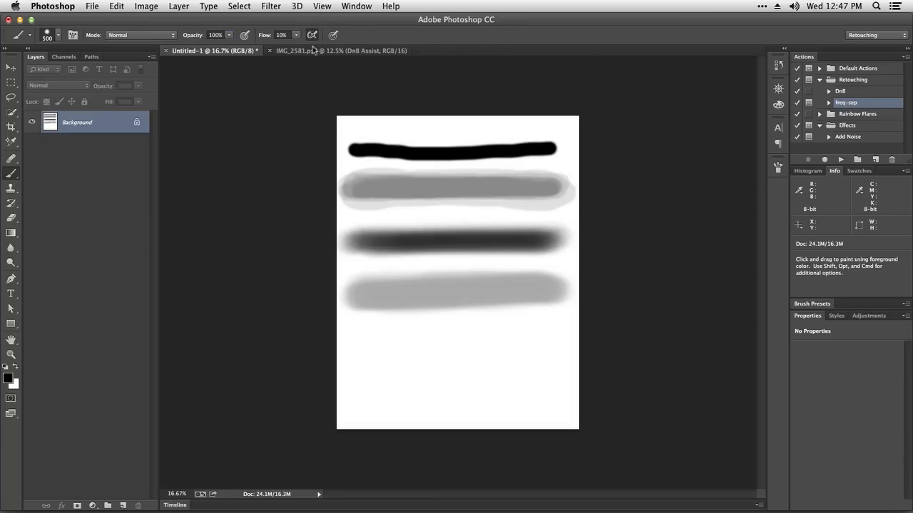
mouse_move(353, 358)
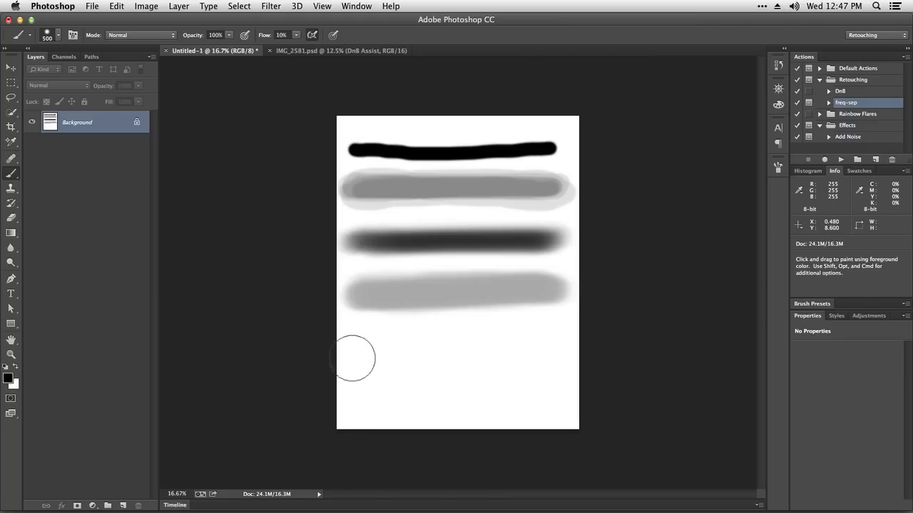
mouse_move(318, 42)
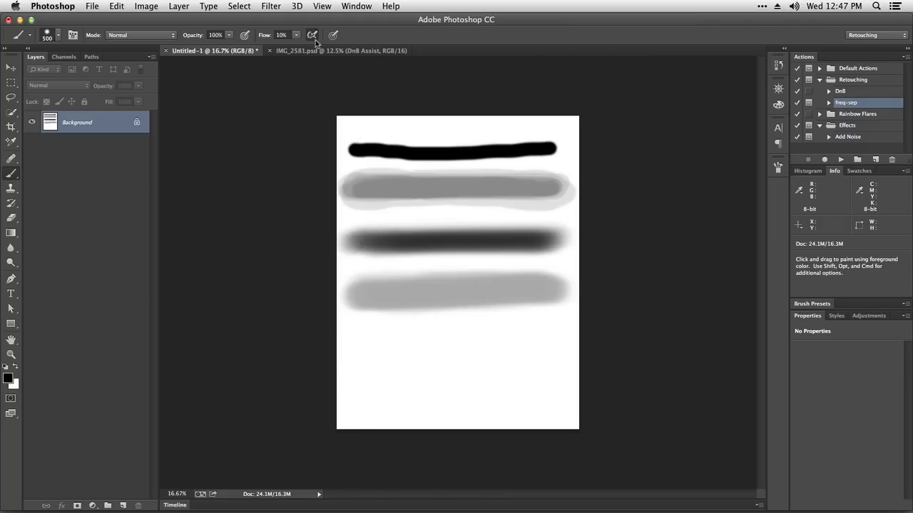
mouse_move(371, 362)
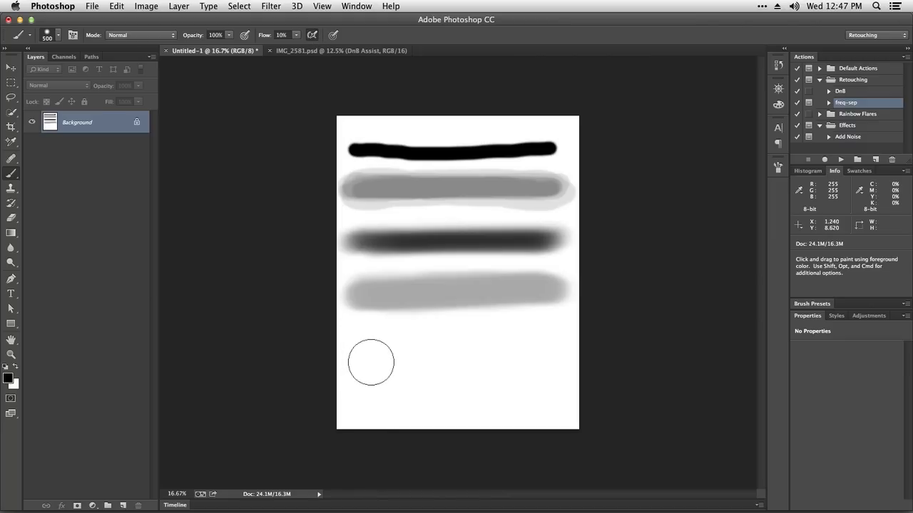
mouse_move(375, 363)
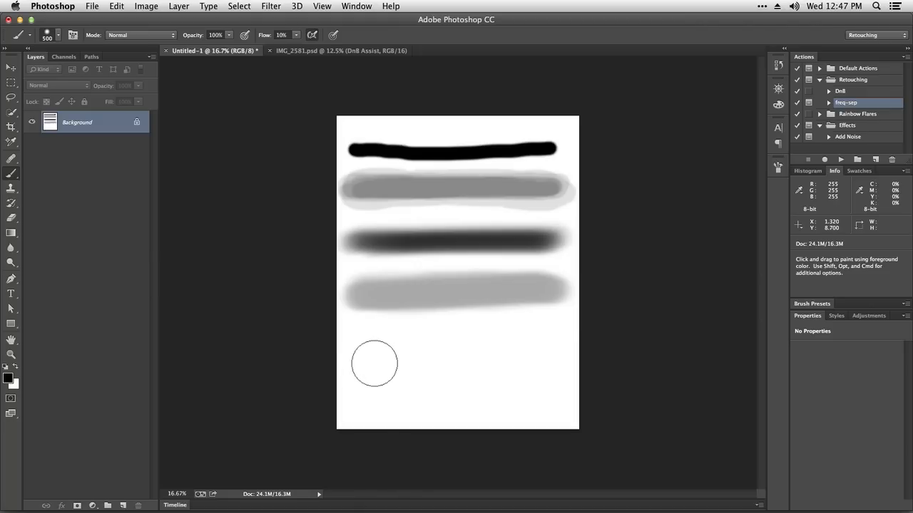
mouse_move(371, 354)
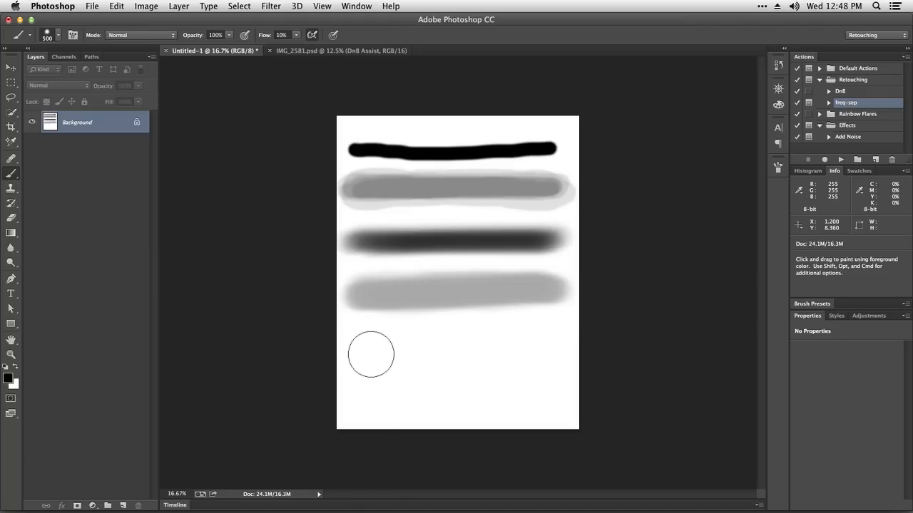
left_click(370, 354)
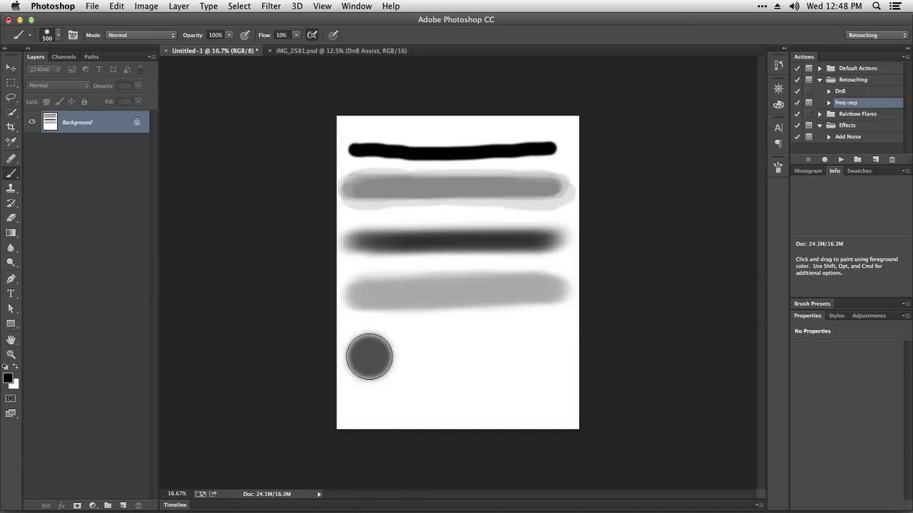
left_click(369, 357)
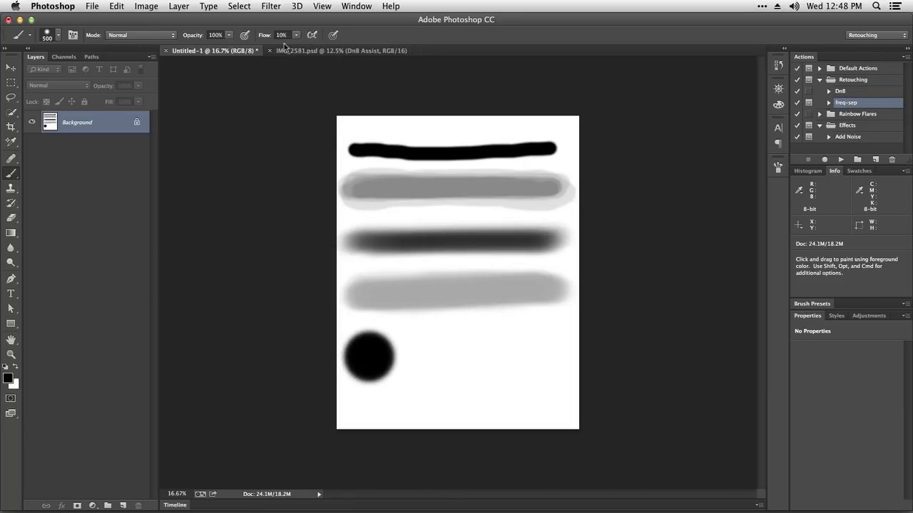
mouse_move(236, 75)
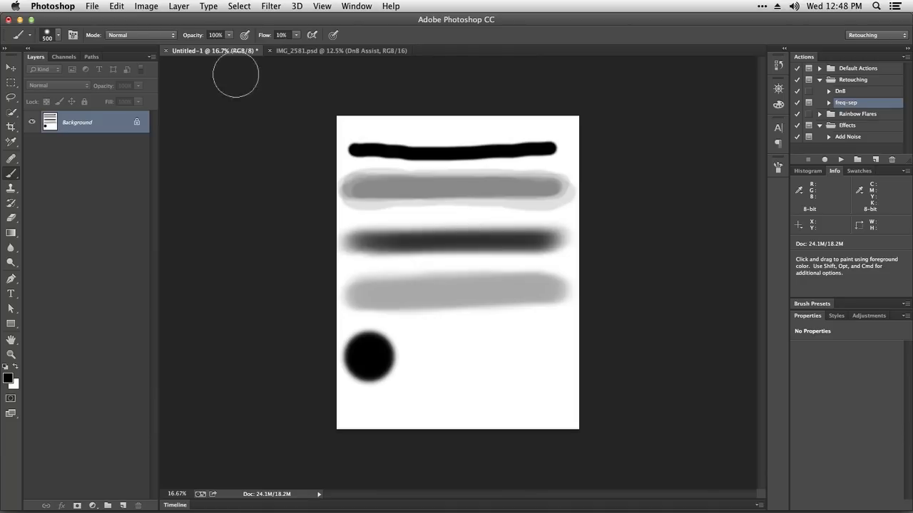
mouse_move(427, 364)
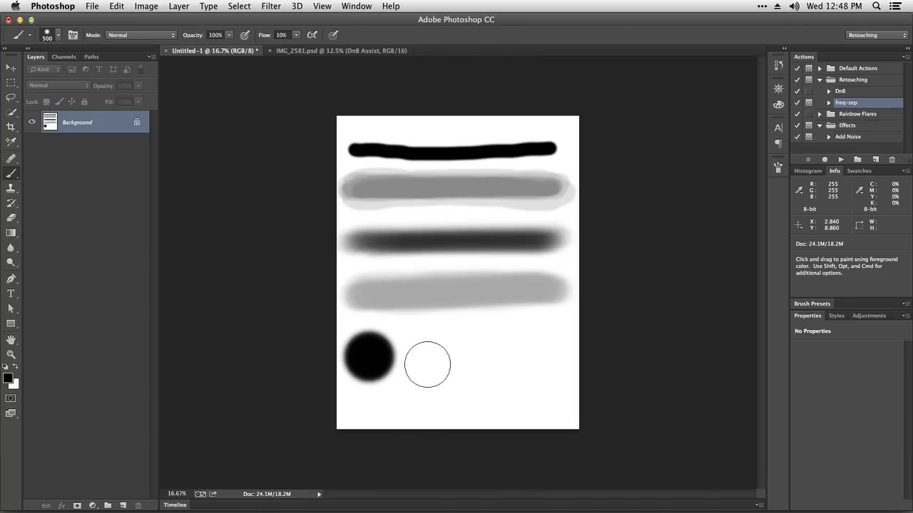
mouse_move(427, 357)
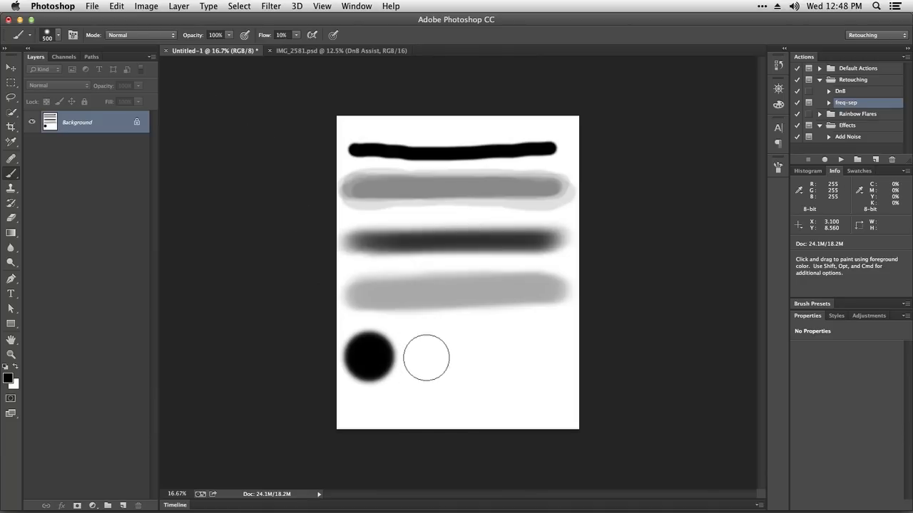
mouse_move(431, 357)
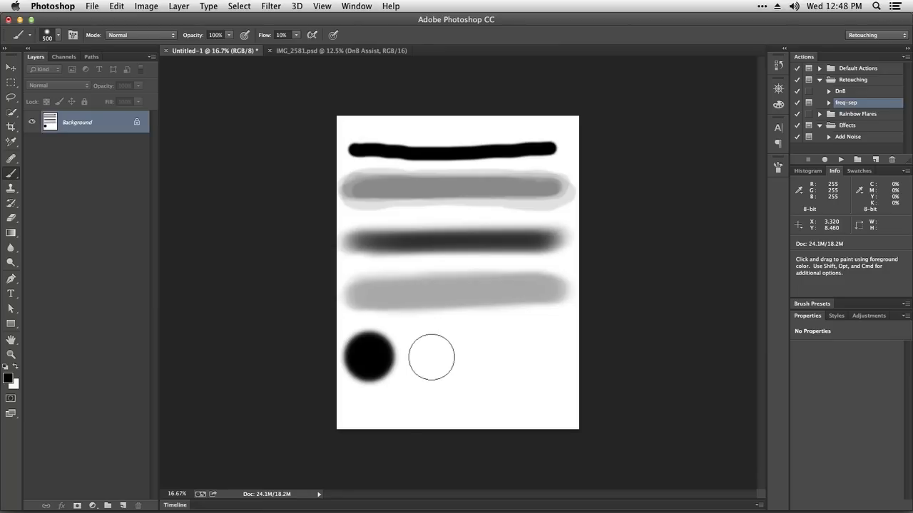
mouse_move(431, 355)
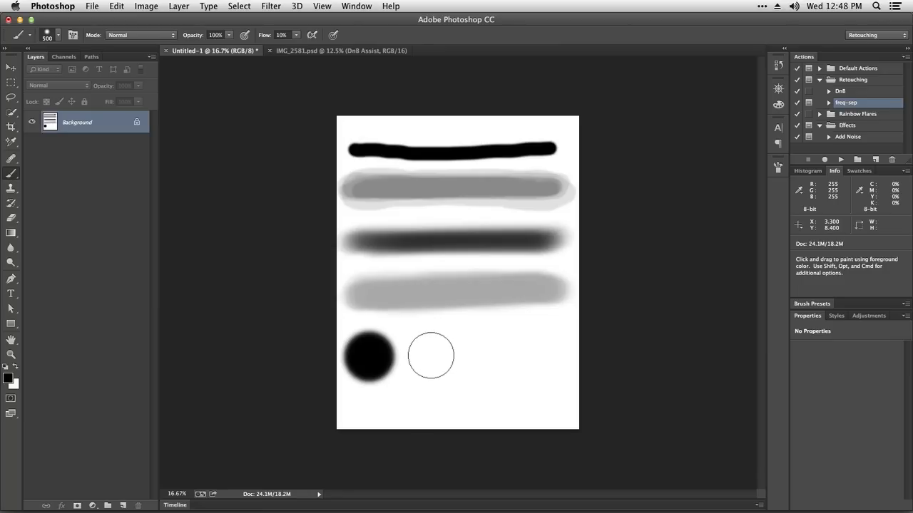
mouse_move(430, 355)
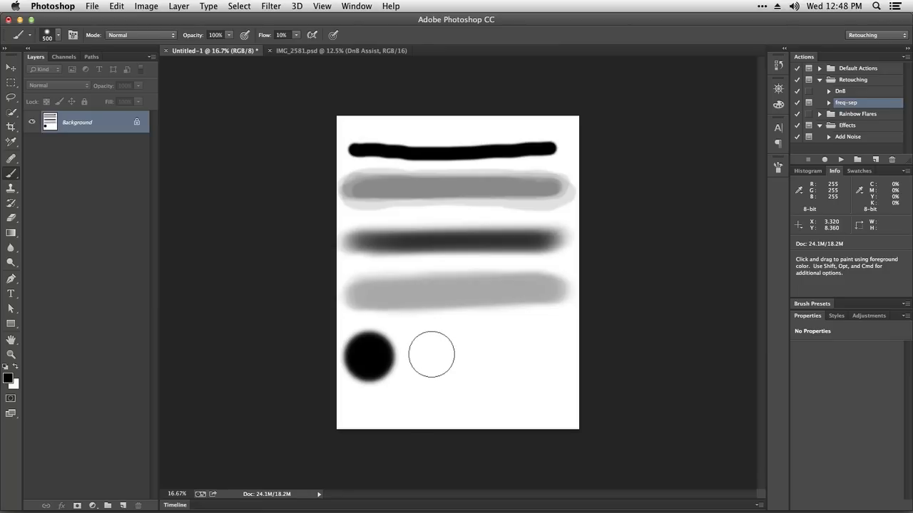
mouse_move(430, 356)
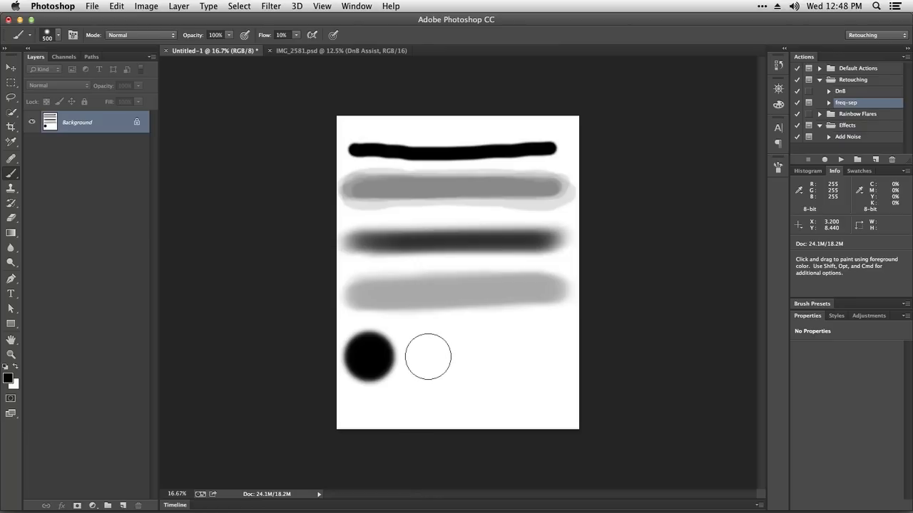
Dab four times in one spot beside the first dot, building a second soft dab to near black
left_click(428, 357)
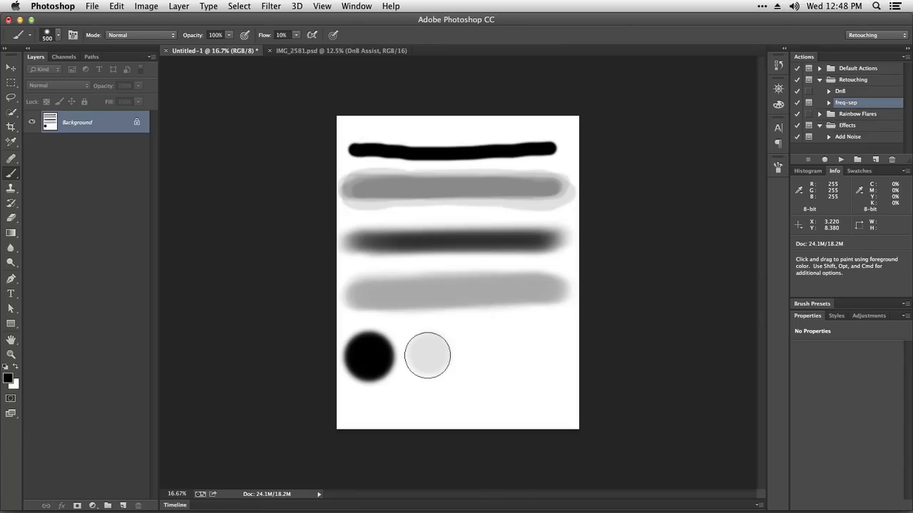
left_click(428, 355)
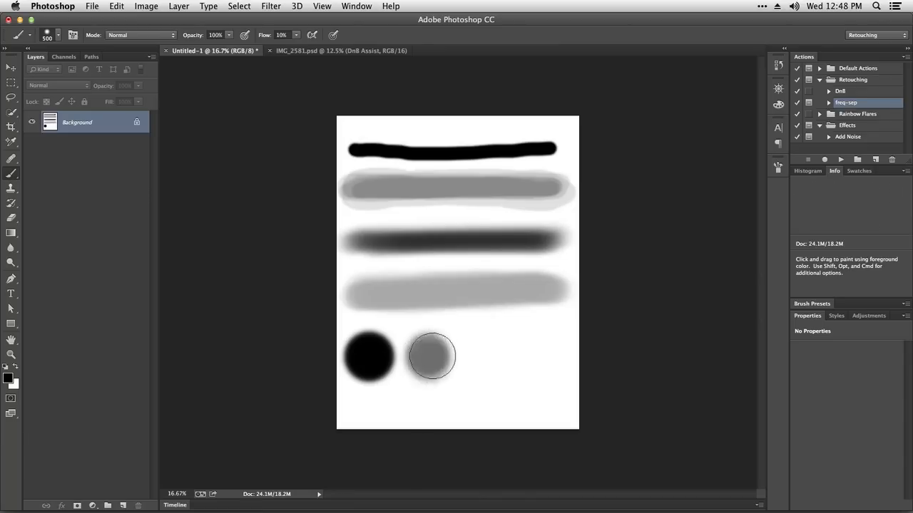
left_click(429, 356)
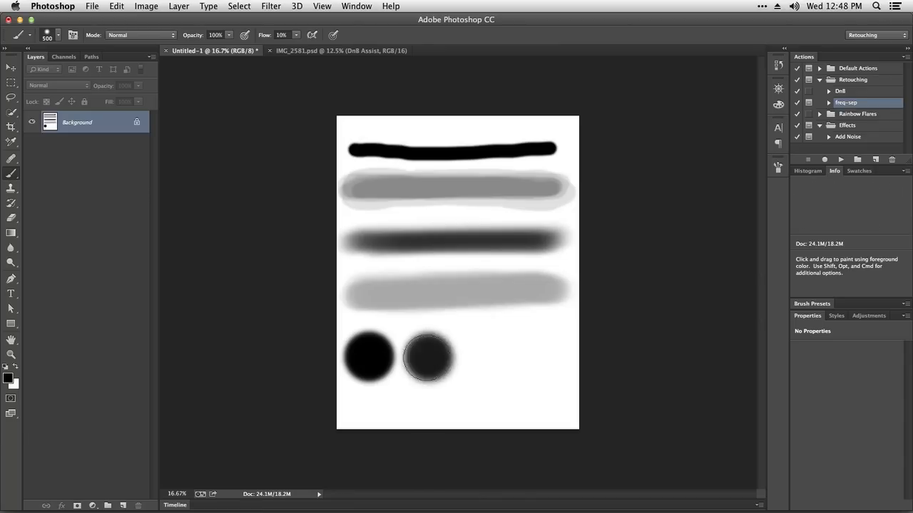
left_click(428, 356)
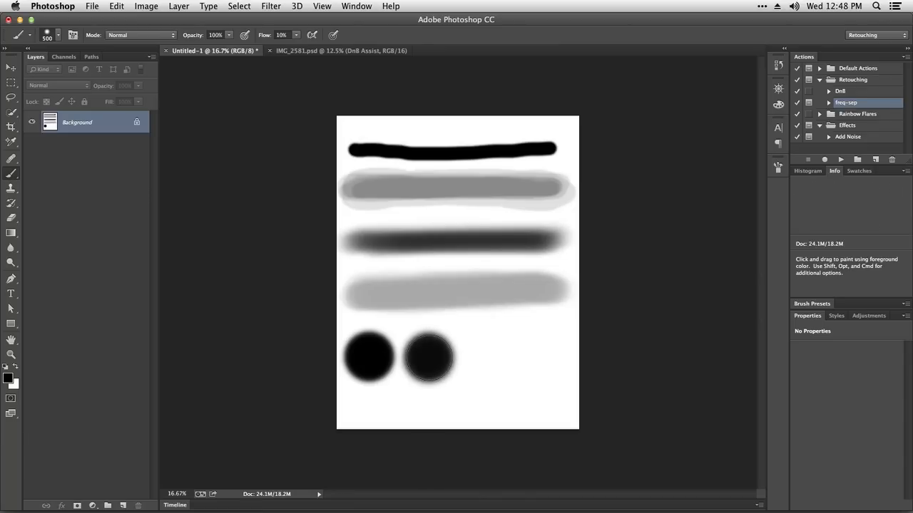
mouse_move(486, 365)
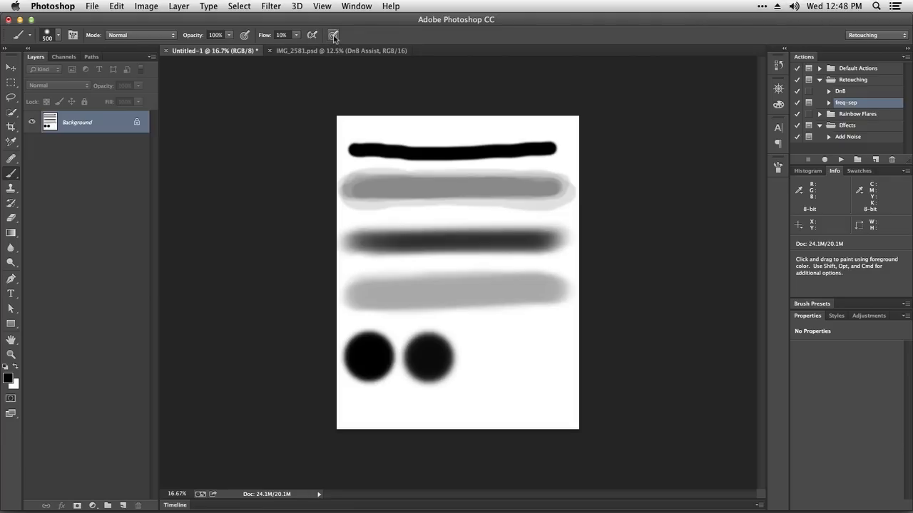
mouse_move(333, 35)
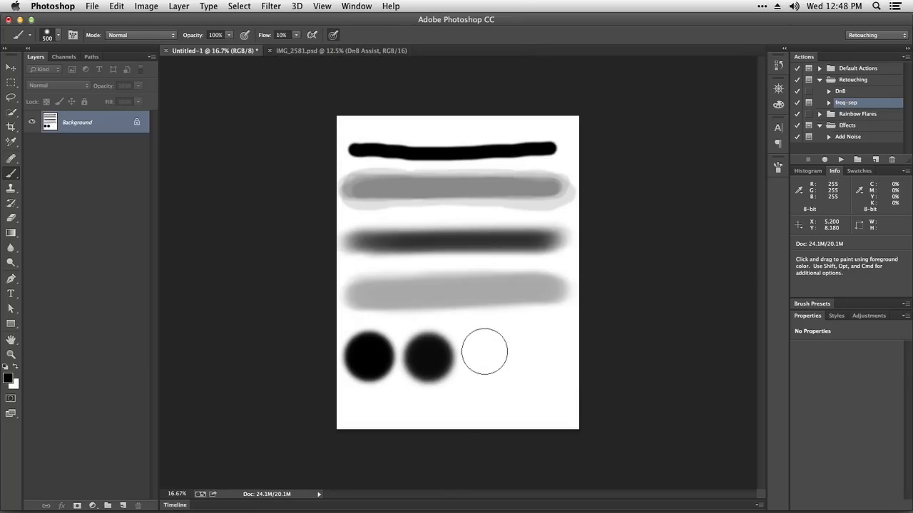
mouse_move(536, 332)
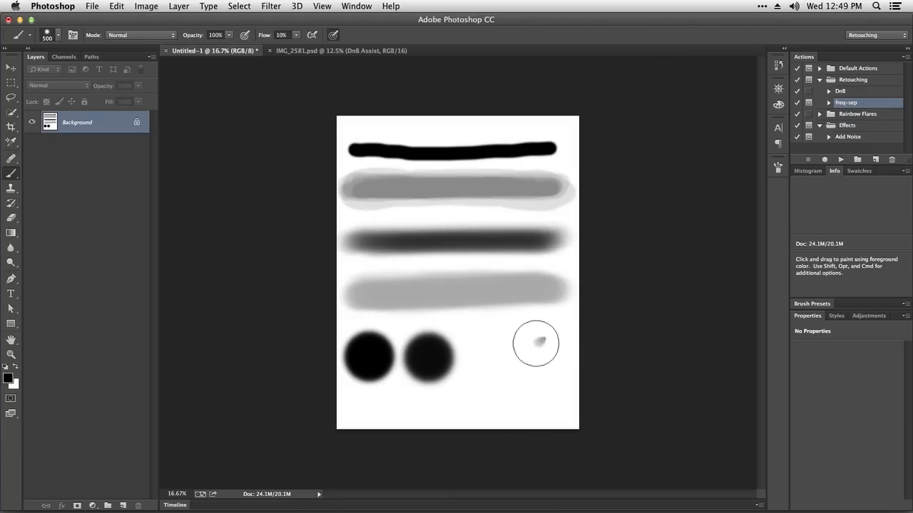
Spray a curving, mottled grey airbrushed streak in the lower right beside the two dots
left_click_drag(535, 343, 497, 386)
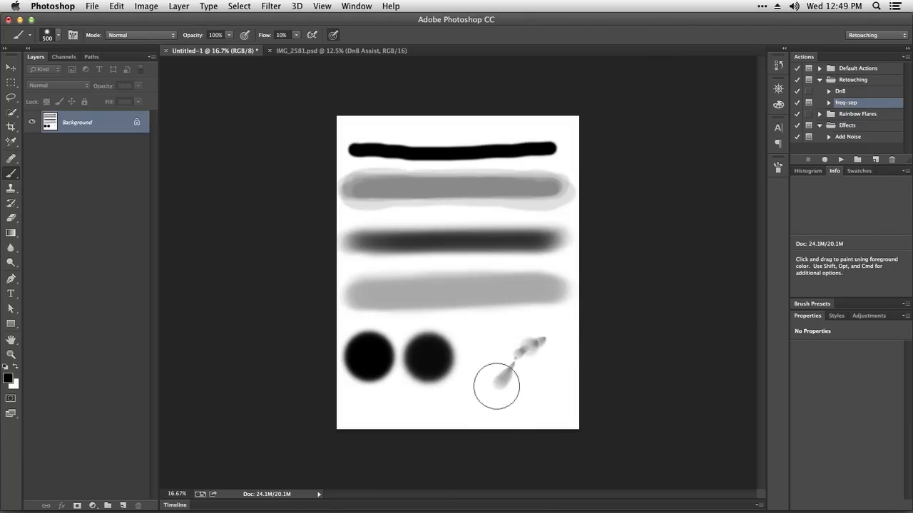
left_click_drag(497, 387, 514, 363)
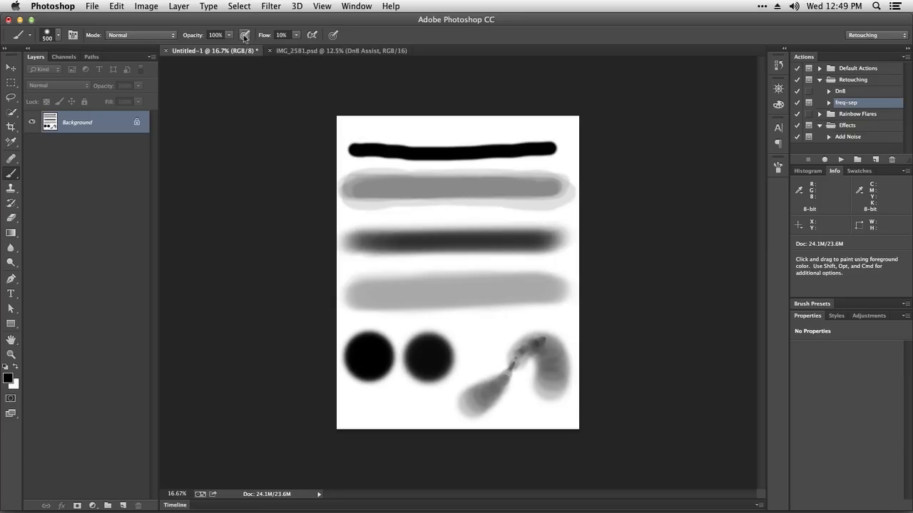
mouse_move(499, 333)
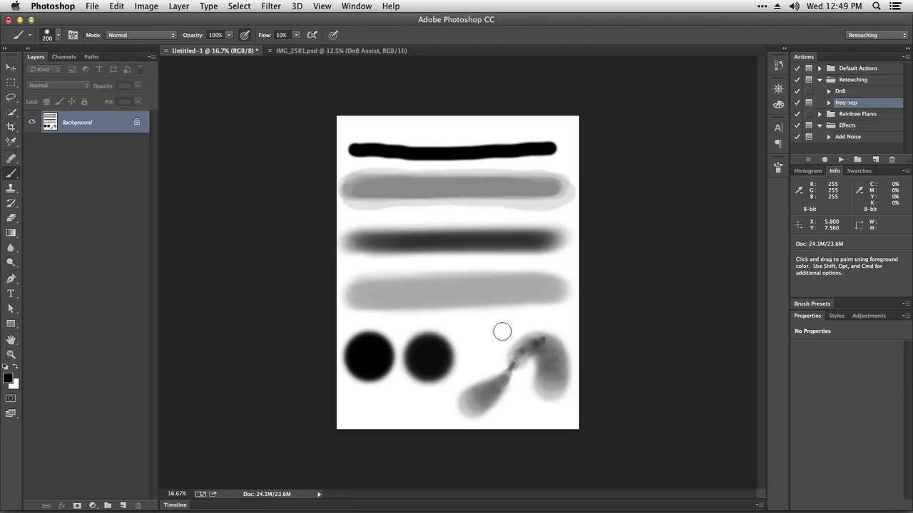
mouse_move(494, 336)
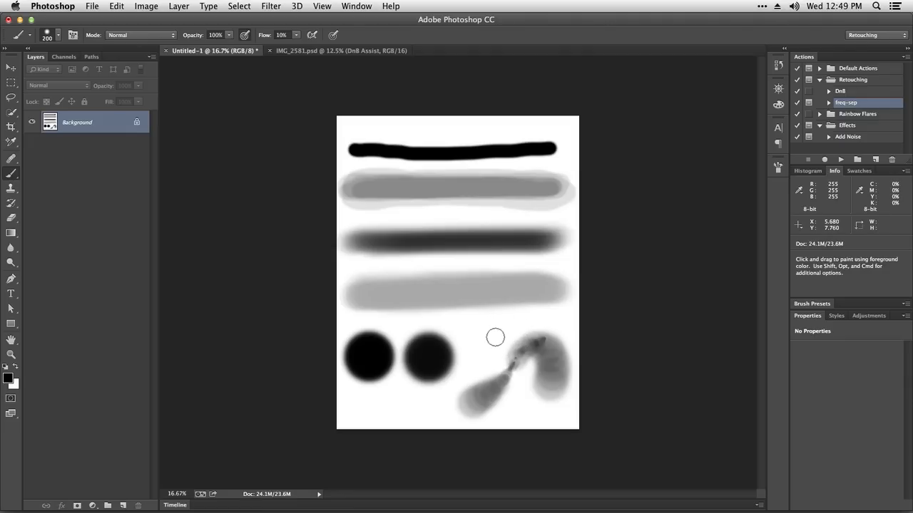
mouse_move(501, 327)
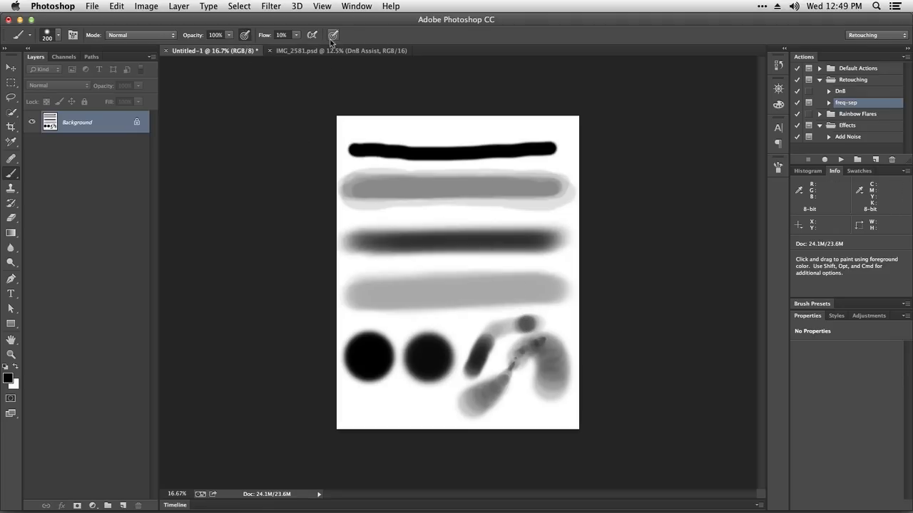
mouse_move(318, 15)
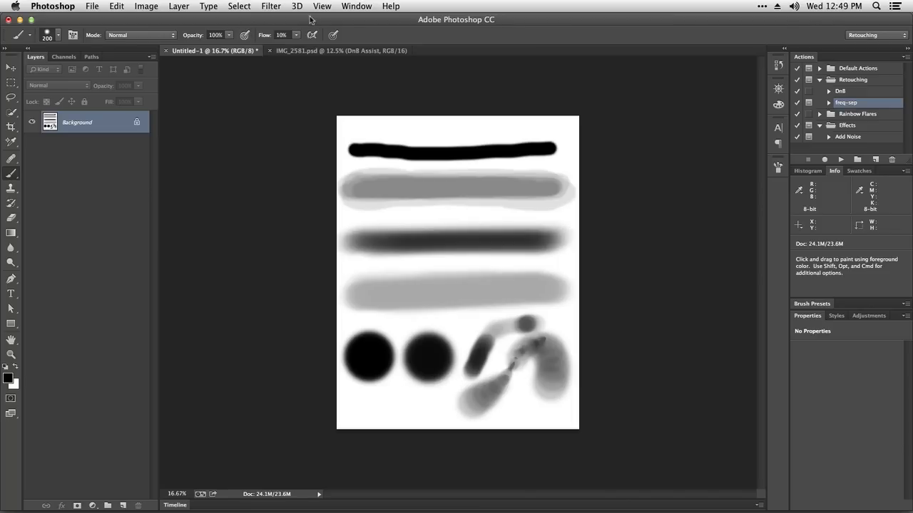
mouse_move(450, 338)
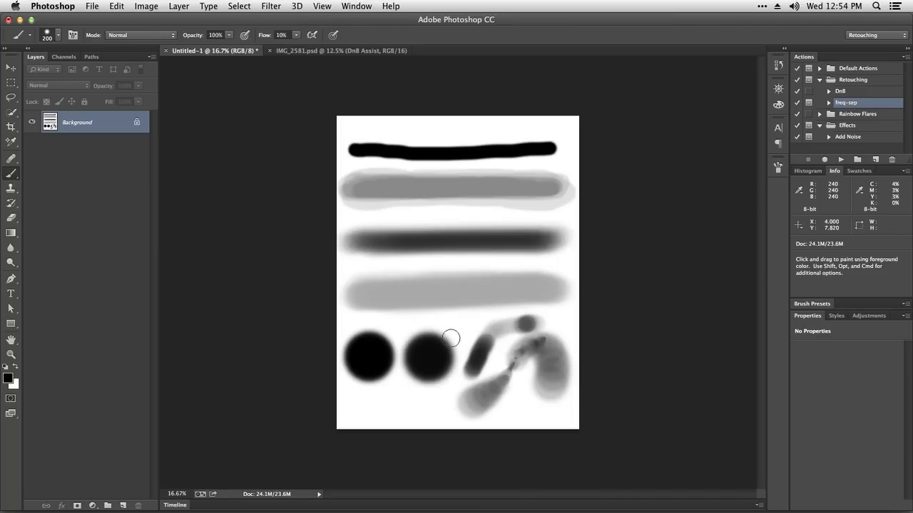
mouse_move(458, 327)
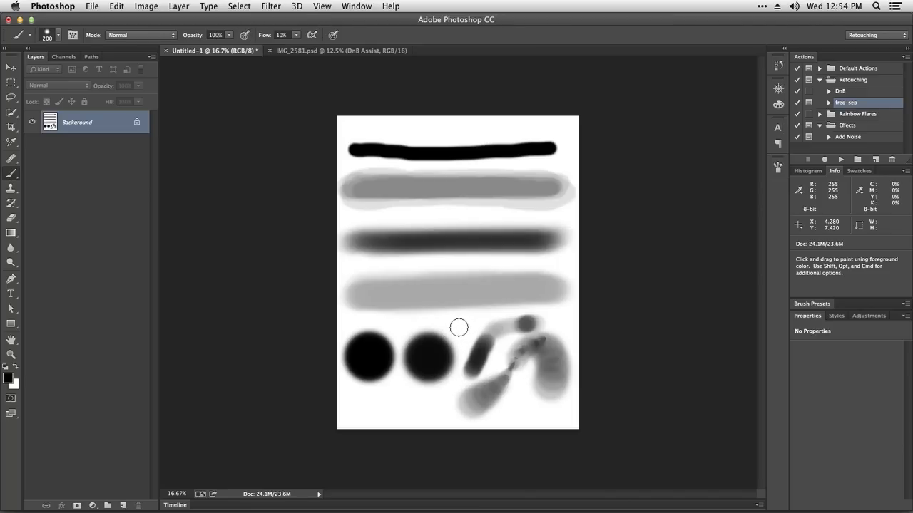
mouse_move(464, 331)
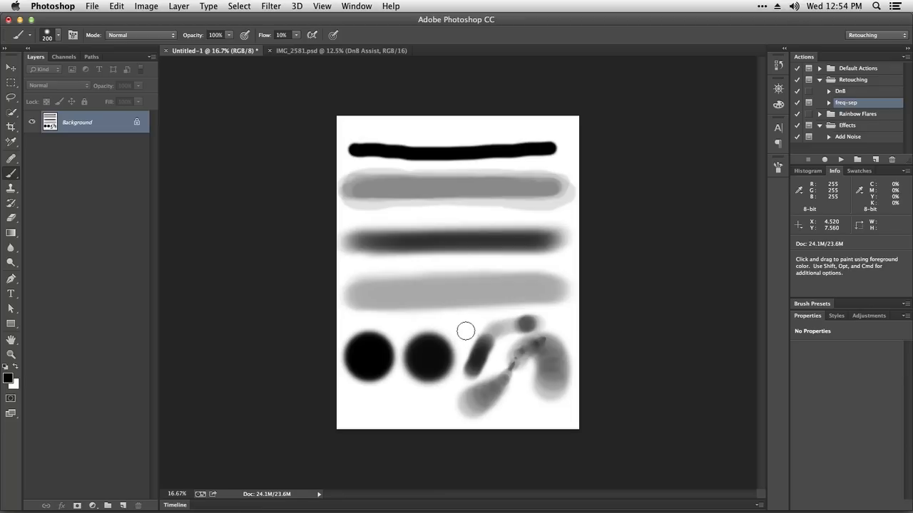
mouse_move(468, 334)
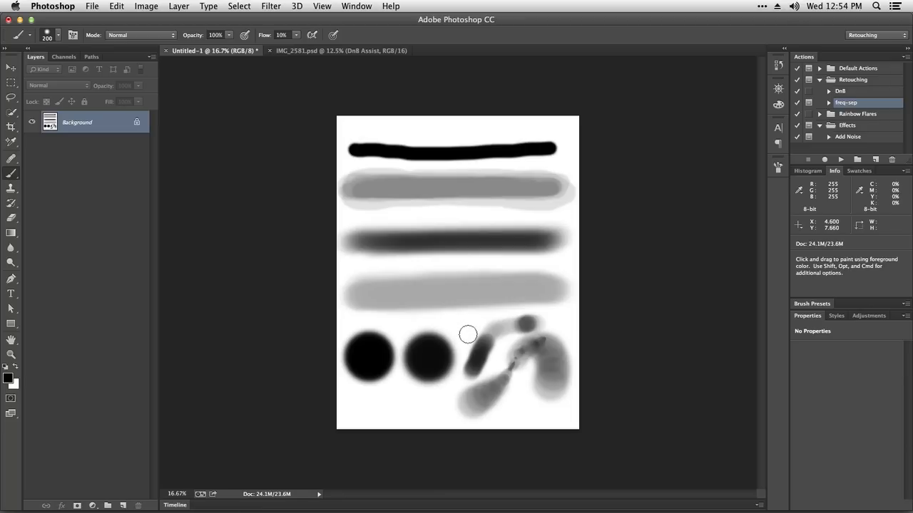
mouse_move(469, 324)
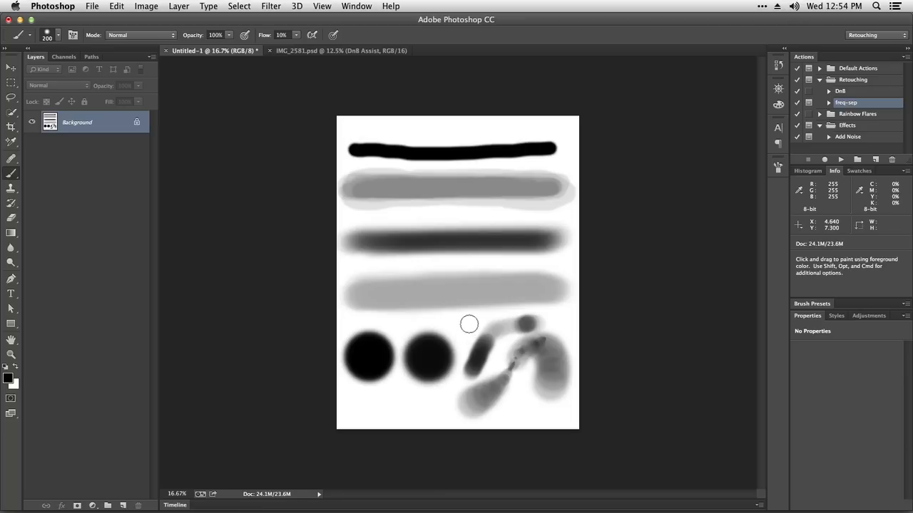
mouse_move(468, 328)
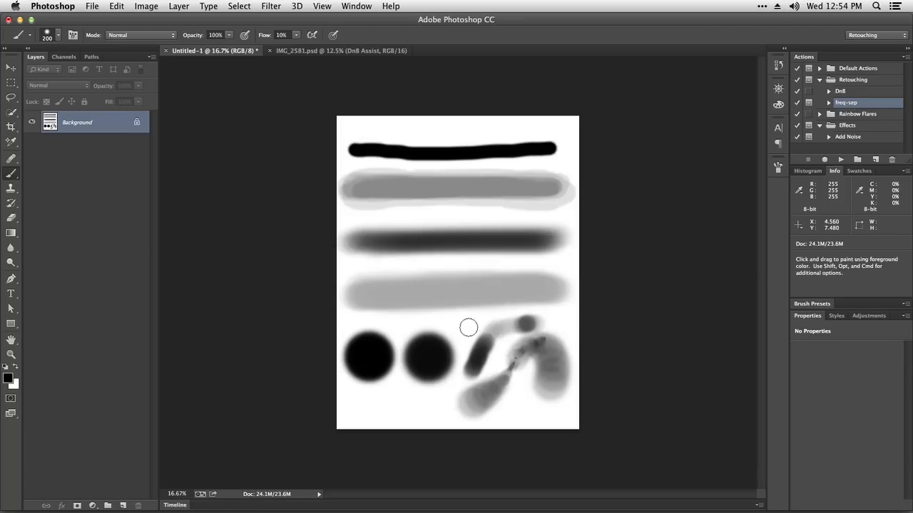
mouse_move(472, 323)
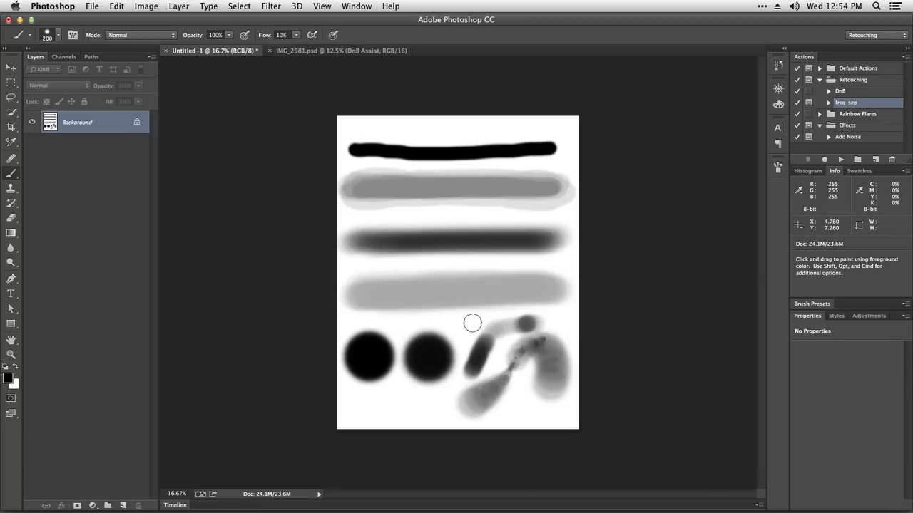
mouse_move(471, 326)
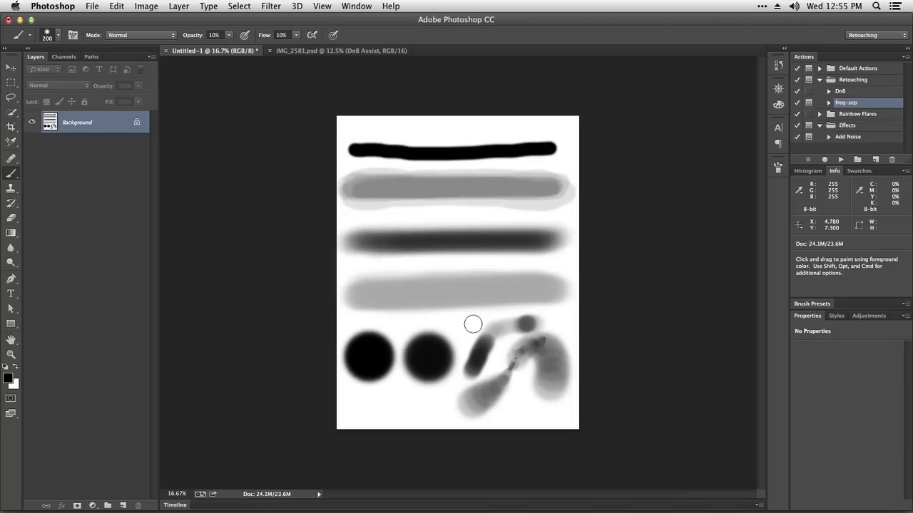
mouse_move(470, 327)
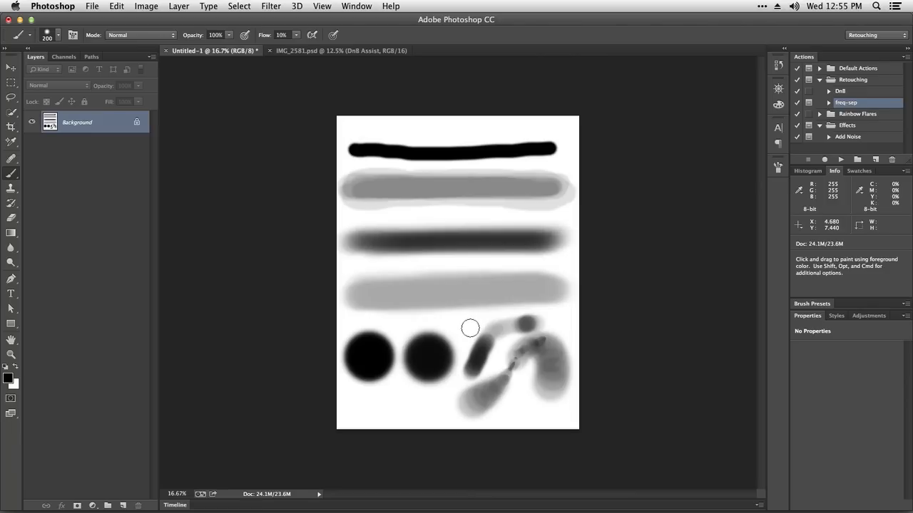
mouse_move(469, 326)
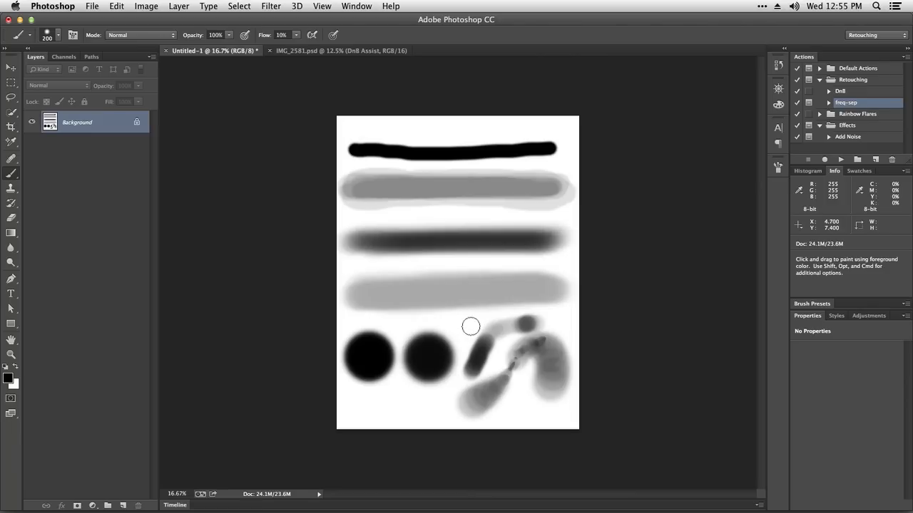
mouse_move(476, 326)
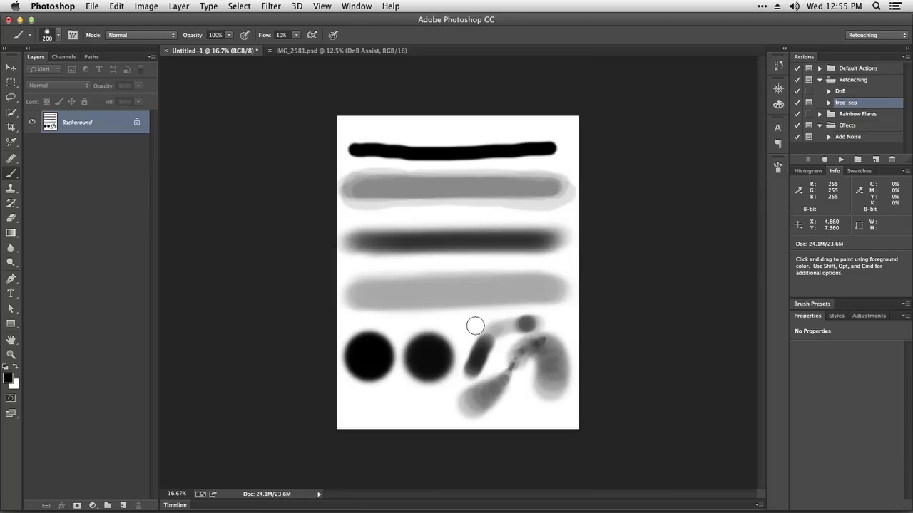
mouse_move(475, 325)
type("45")
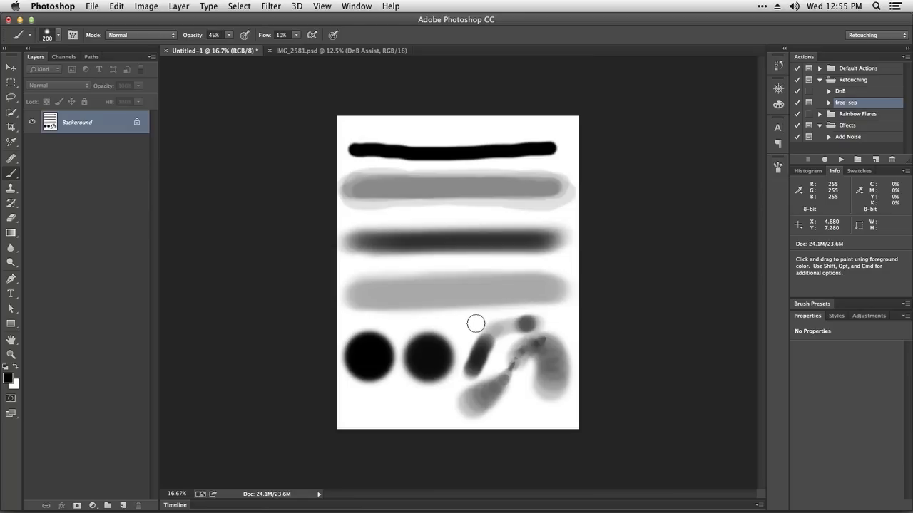
mouse_move(478, 322)
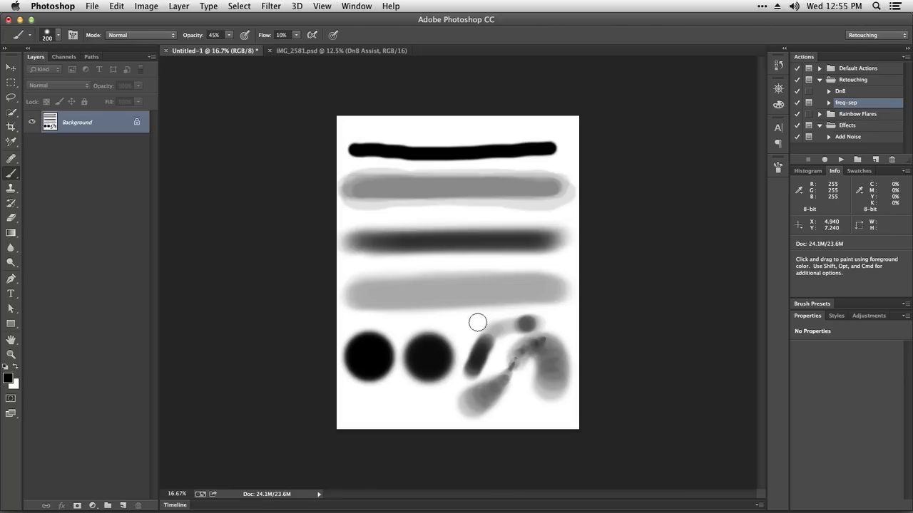
mouse_move(476, 326)
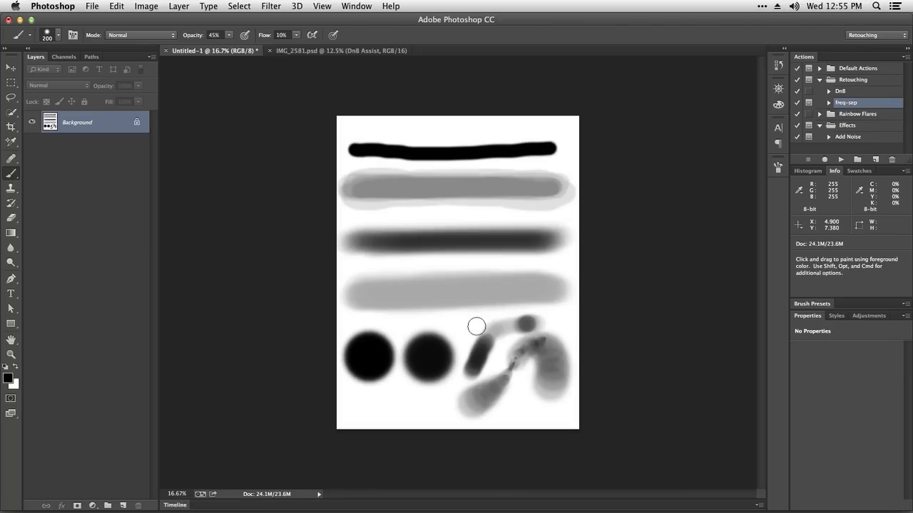
mouse_move(474, 327)
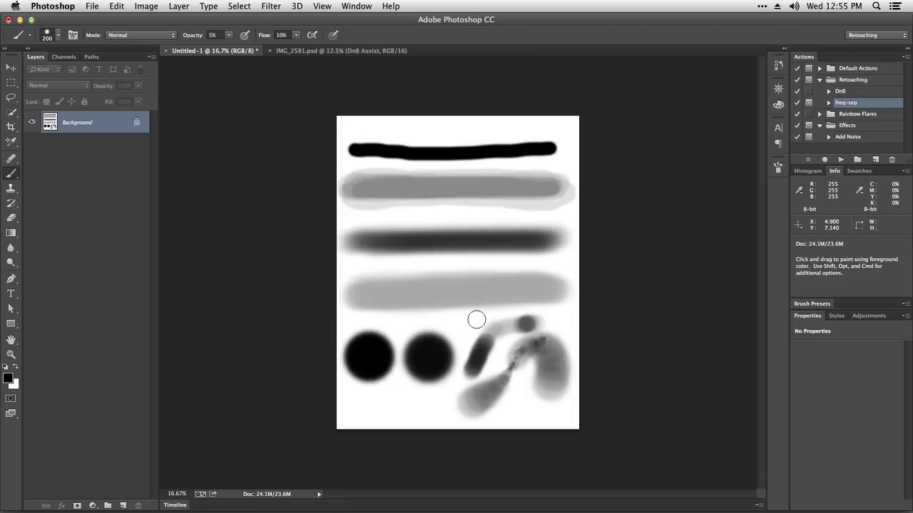
mouse_move(477, 314)
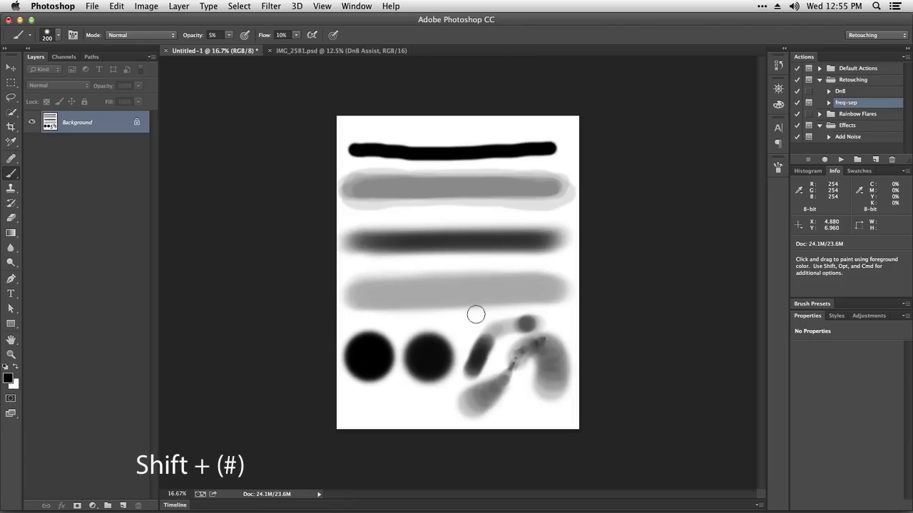
mouse_move(478, 312)
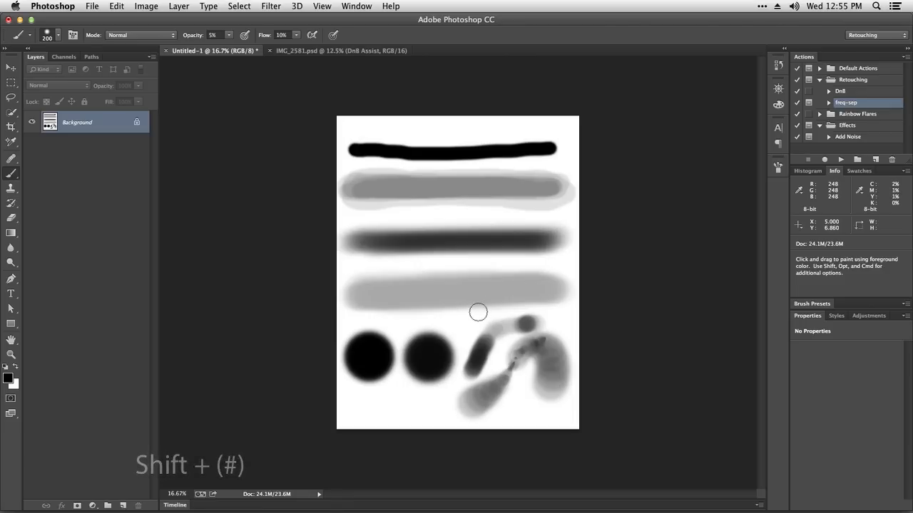
Raise the brush flow back to full with the Shift+number shortcut
key("shift")
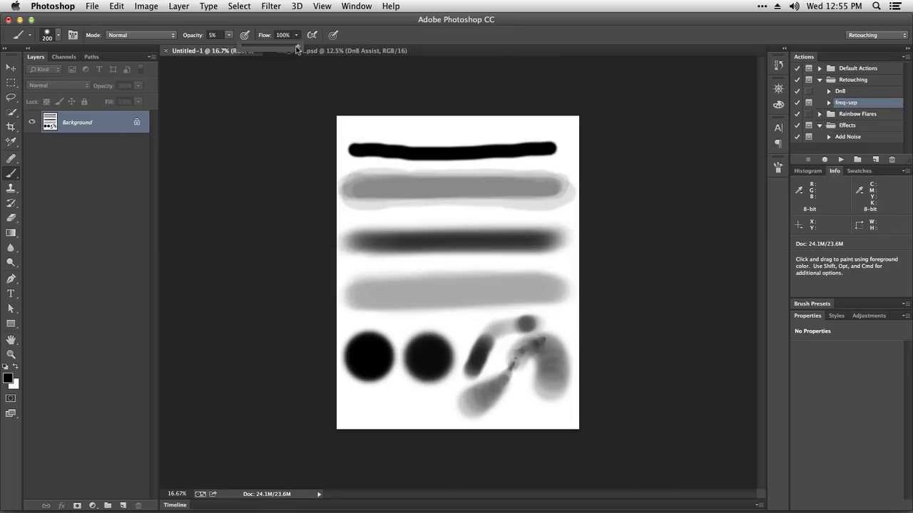
mouse_move(300, 39)
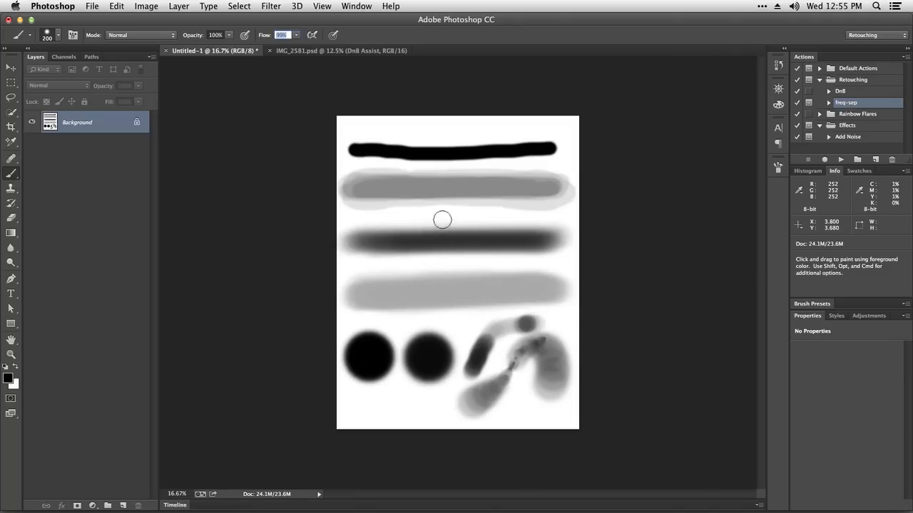
mouse_move(442, 209)
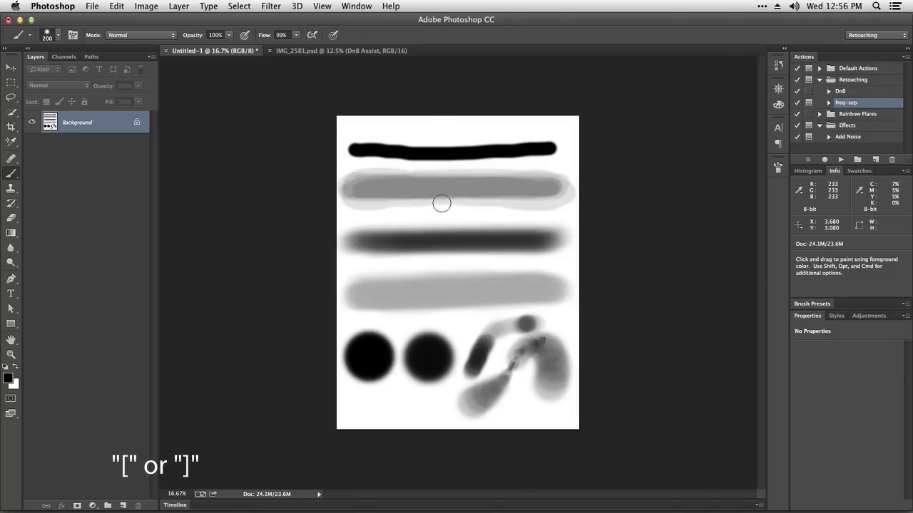
Step the brush tip down from 200 to 175 pixels with the bracket key
key("]")
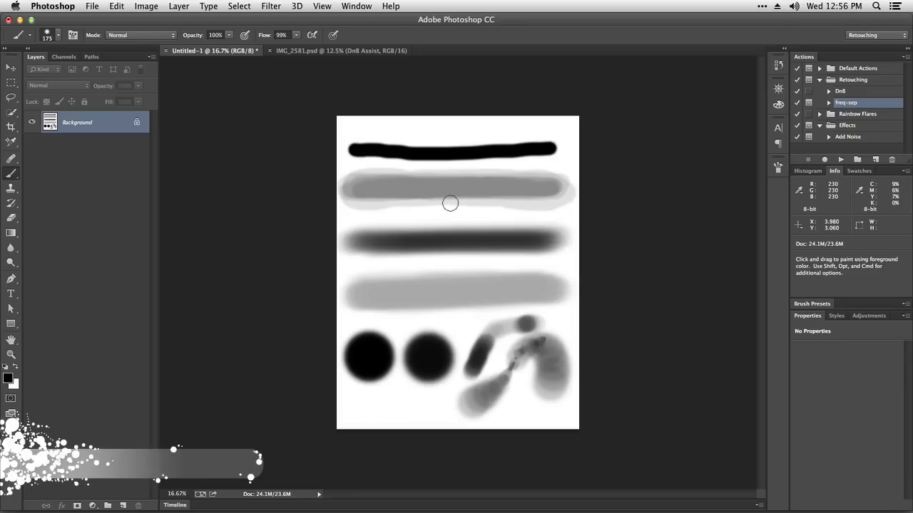
mouse_move(442, 206)
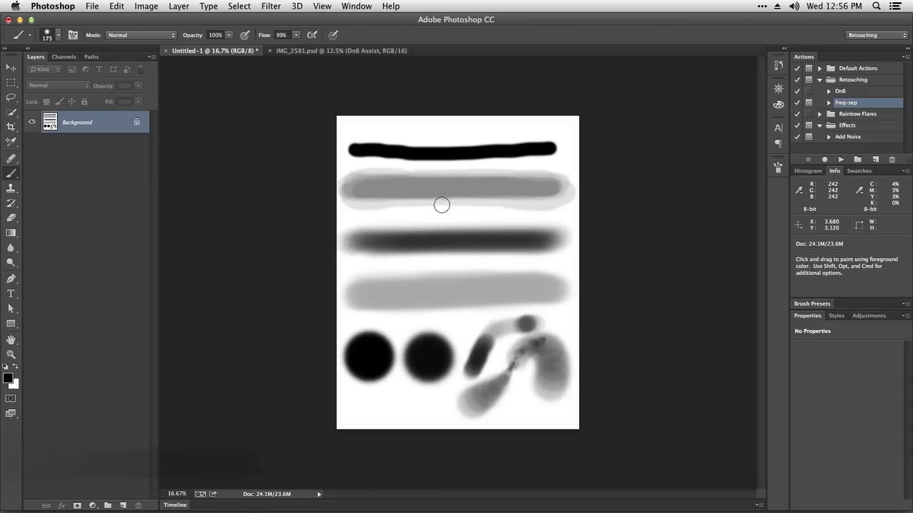
Set the brush tip to 193 px in the brush picker and dab beside the top stroke's right end
right_click(434, 202)
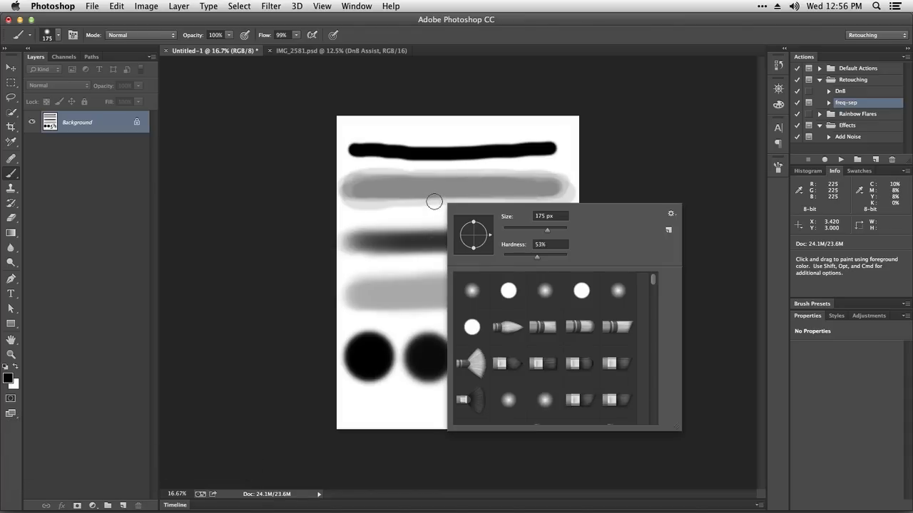
mouse_move(525, 265)
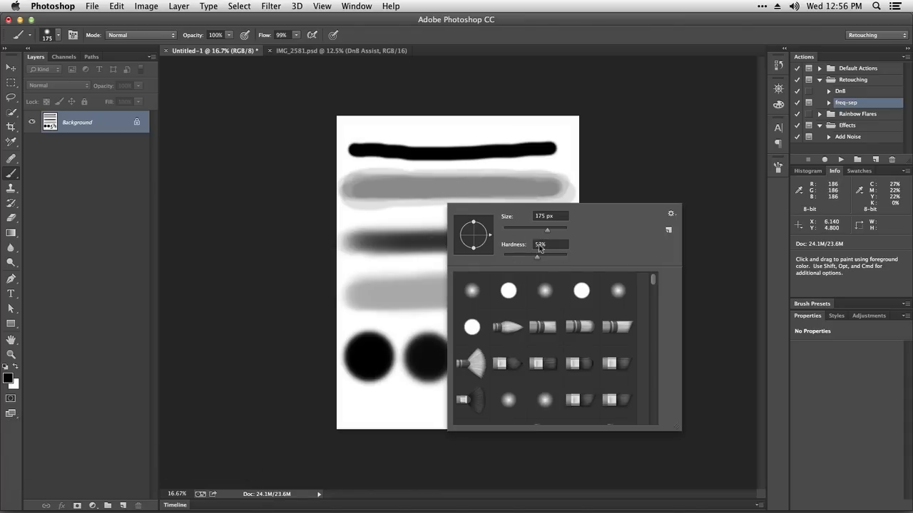
left_click_drag(546, 230, 540, 230)
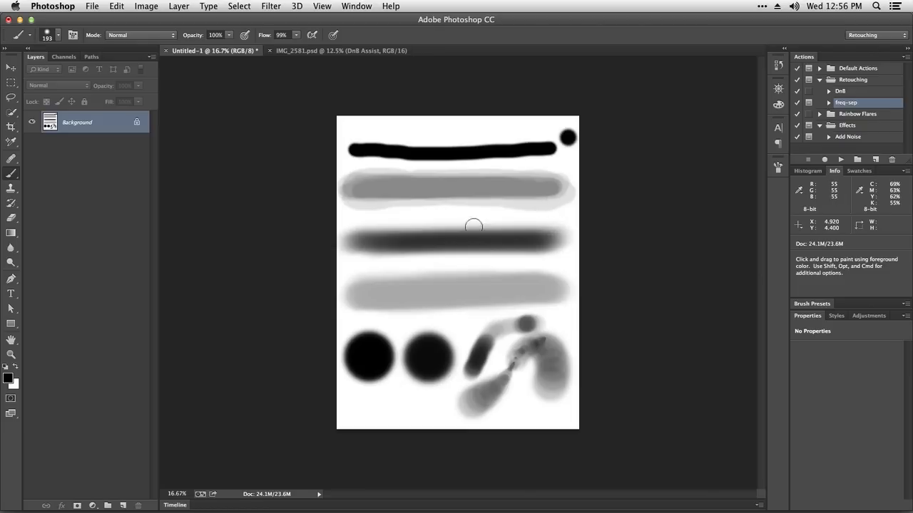
mouse_move(409, 158)
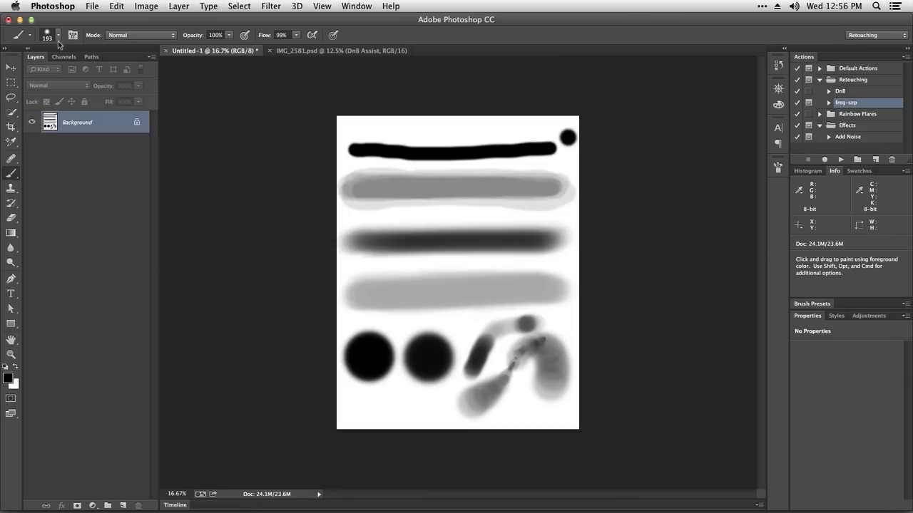
mouse_move(460, 247)
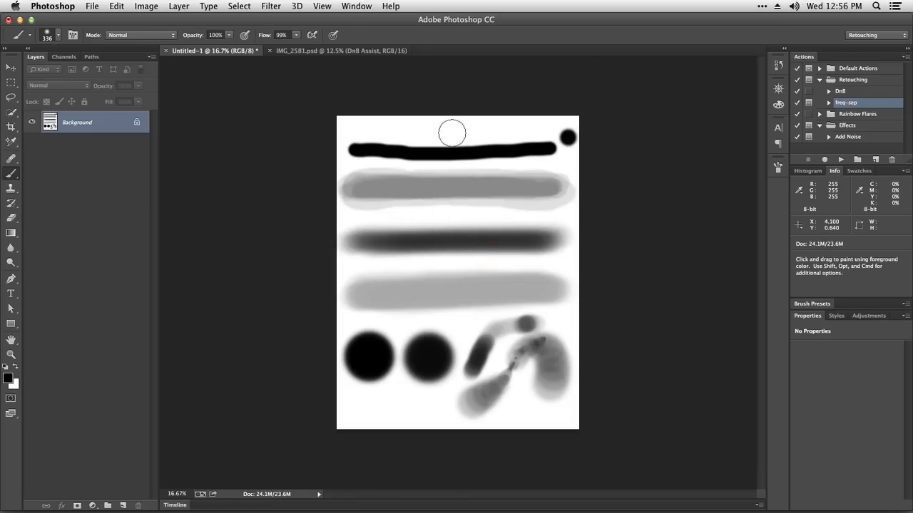
mouse_move(418, 126)
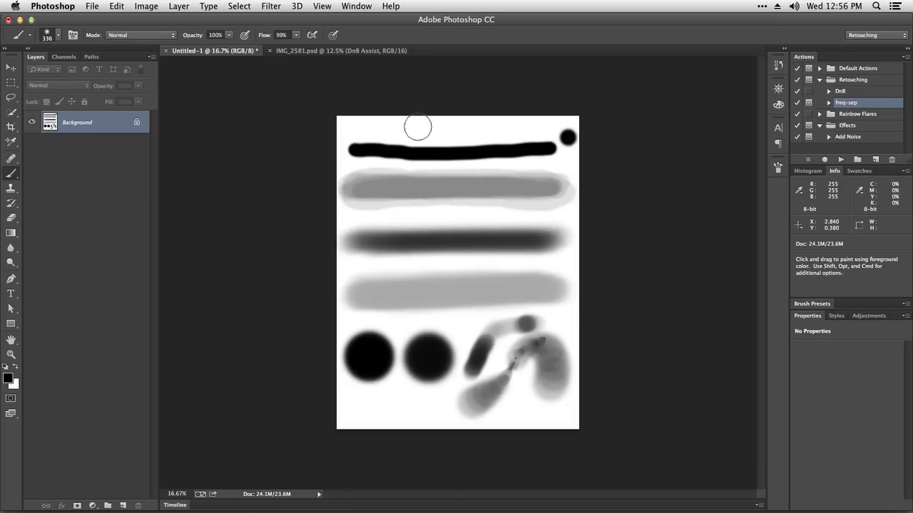
Paint a black blob along the top edge above the first stroke with the 336 px brush
left_click_drag(417, 127, 460, 132)
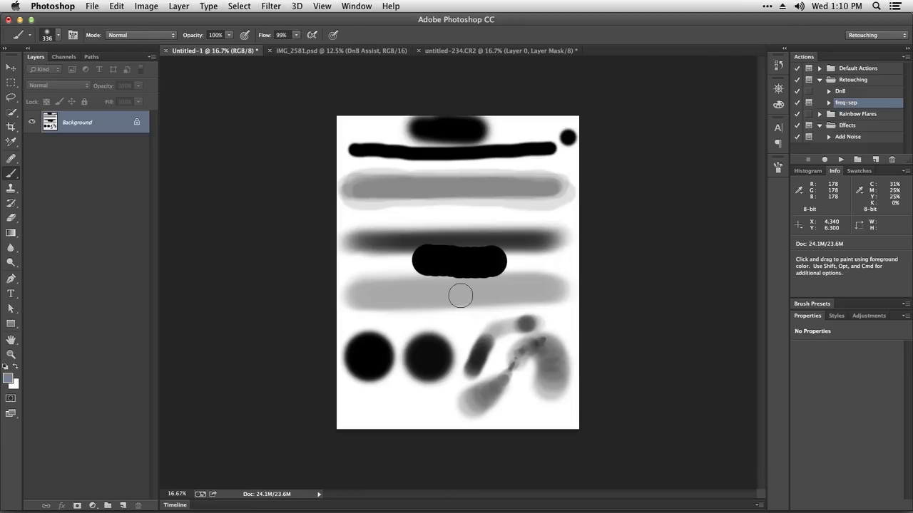
mouse_move(460, 296)
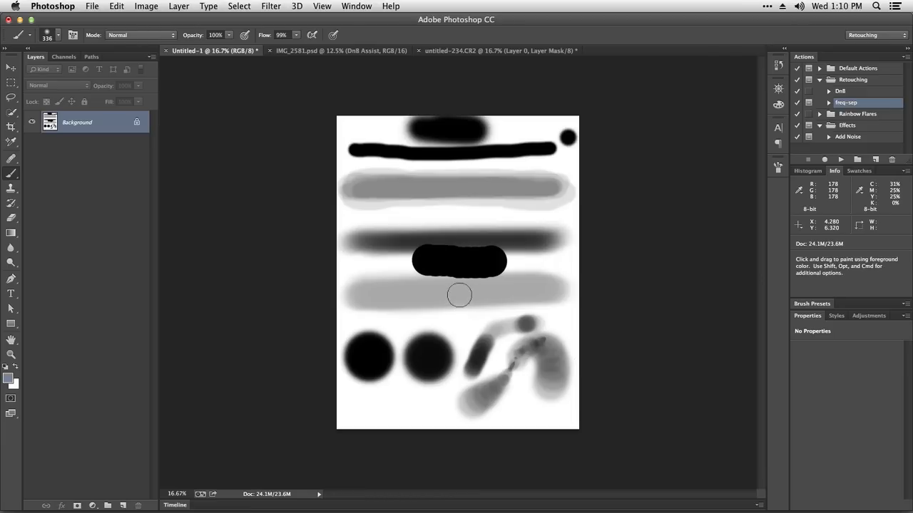
mouse_move(457, 294)
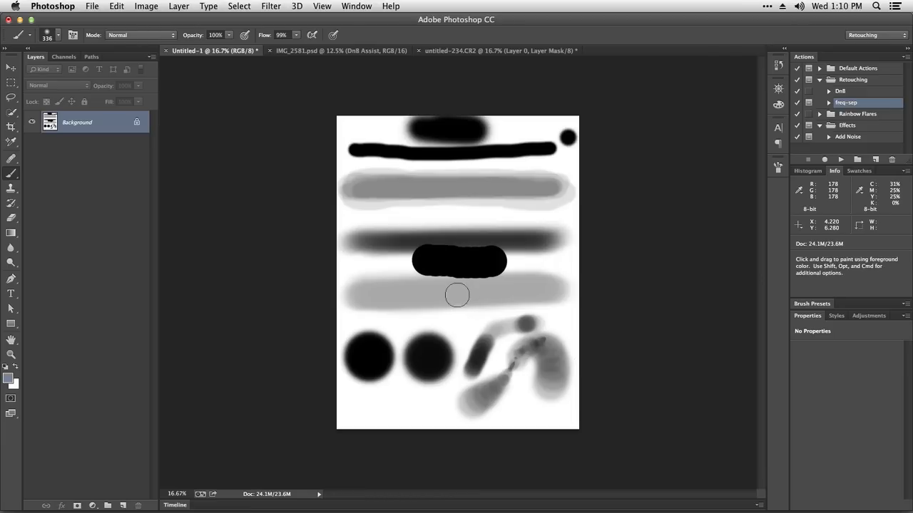
mouse_move(459, 296)
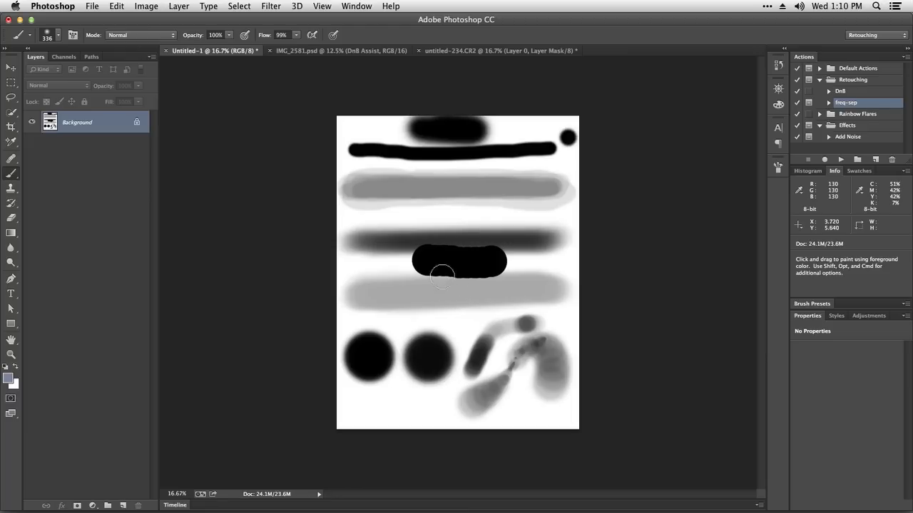
mouse_move(456, 291)
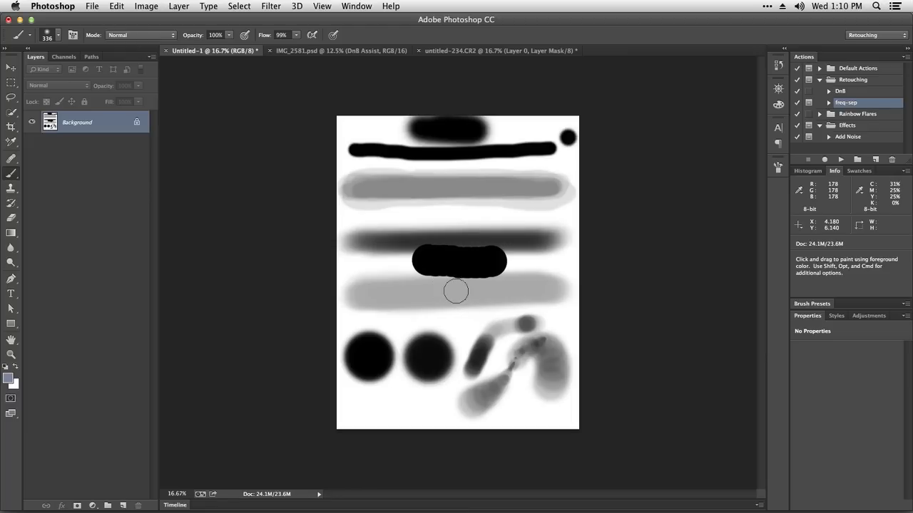
mouse_move(461, 273)
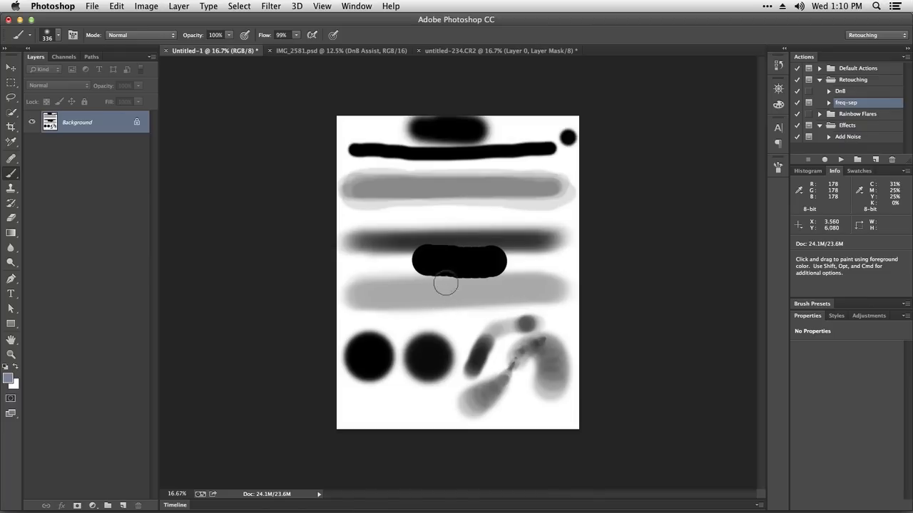
mouse_move(442, 249)
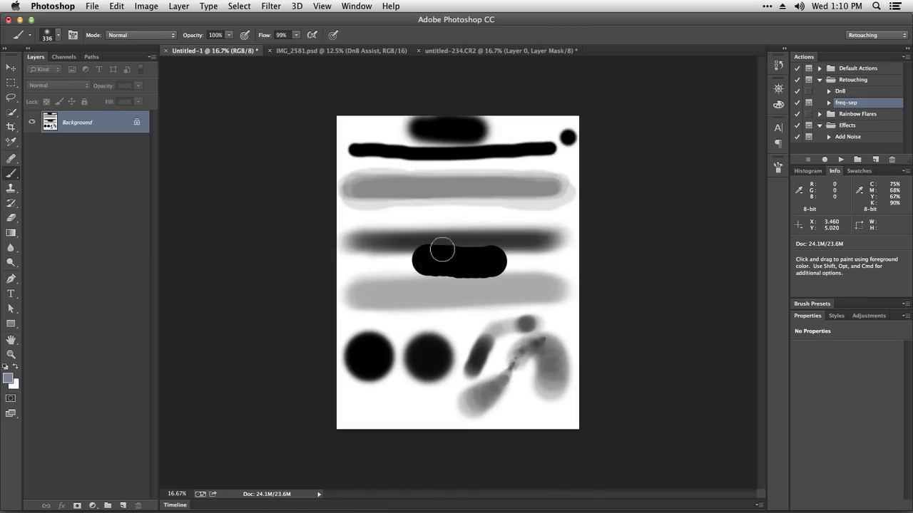
mouse_move(457, 219)
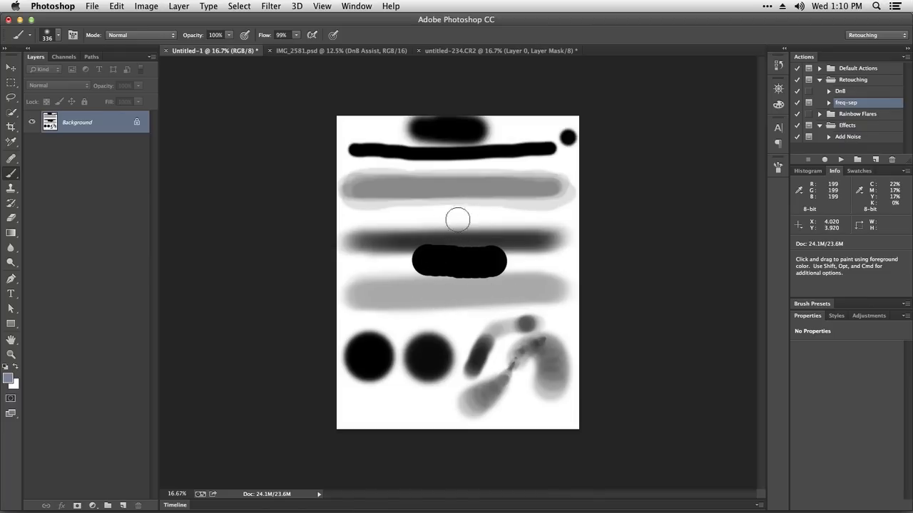
mouse_move(431, 280)
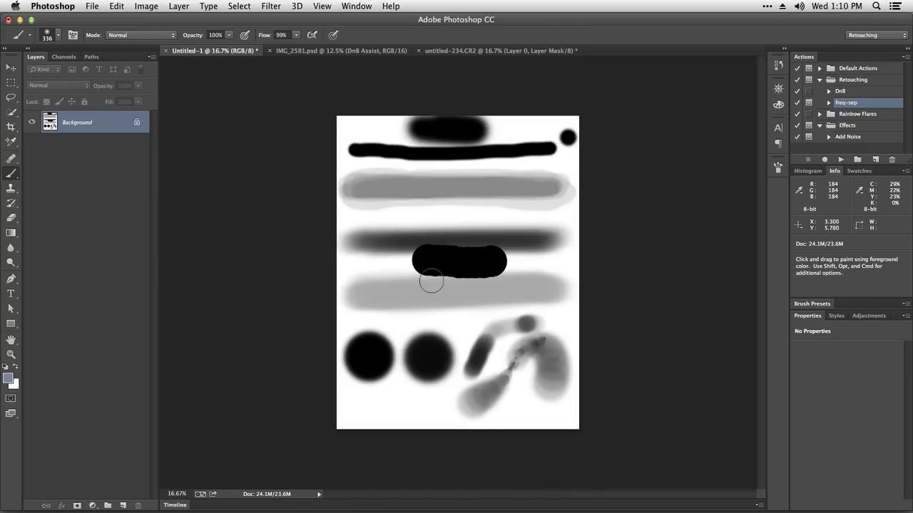
mouse_move(435, 288)
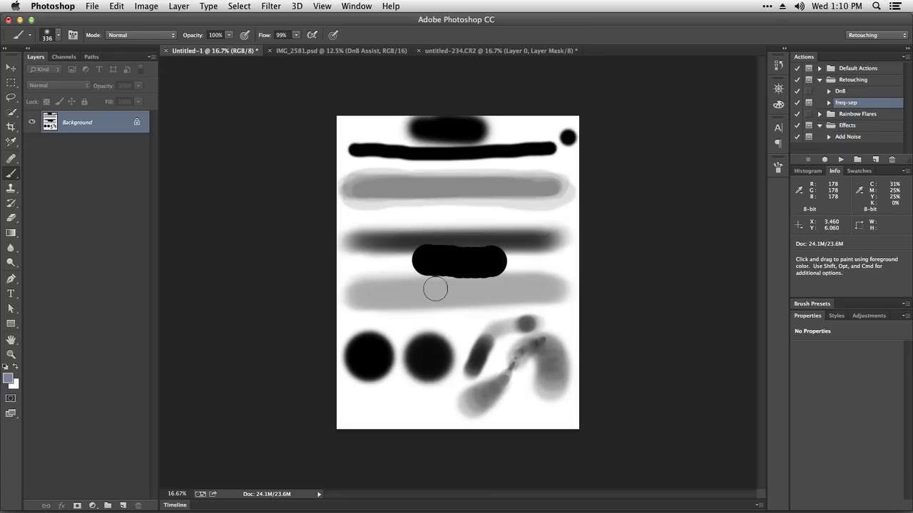
mouse_move(431, 303)
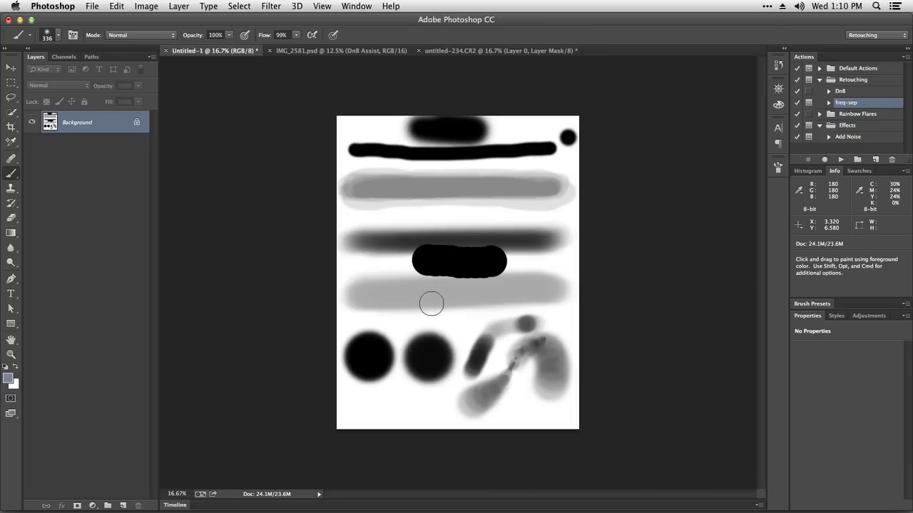